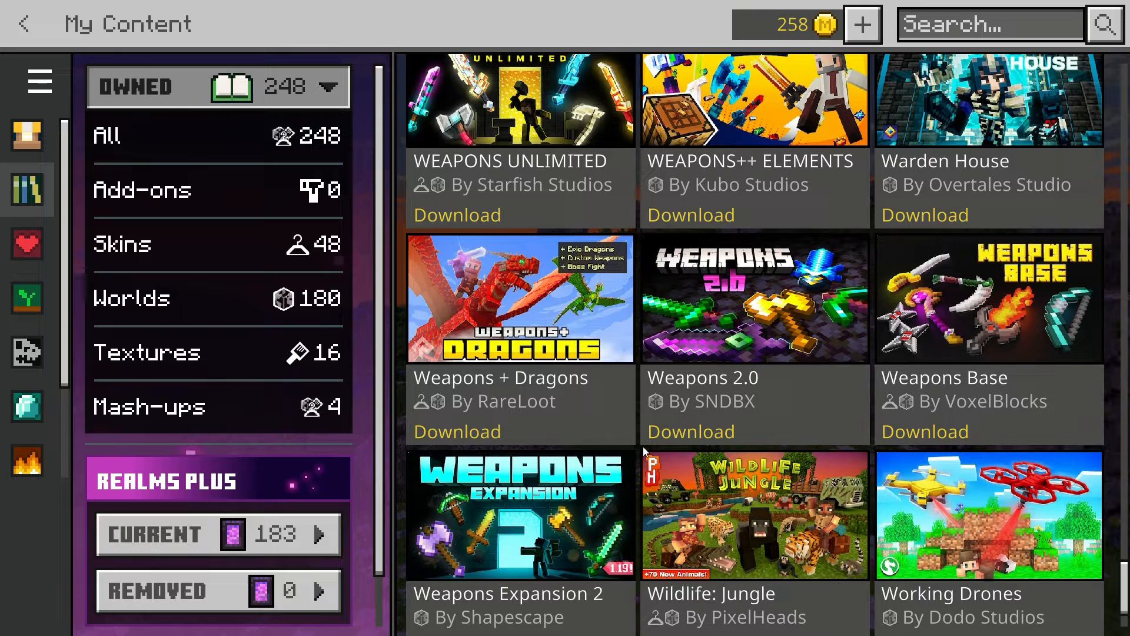
mouse_move(989, 249)
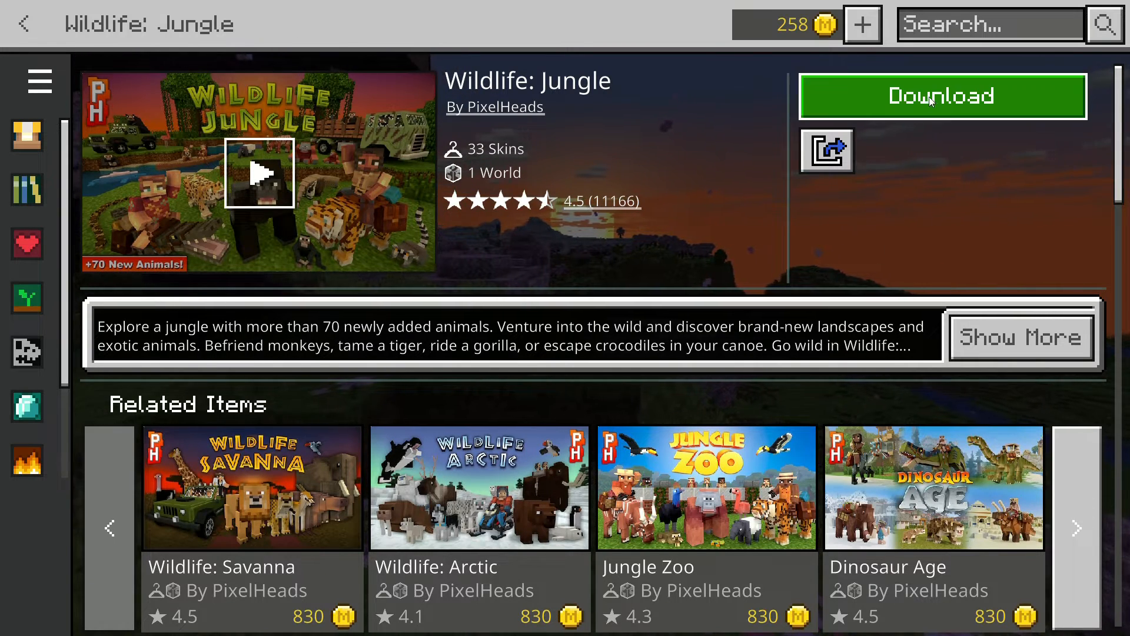
mouse_move(942, 106)
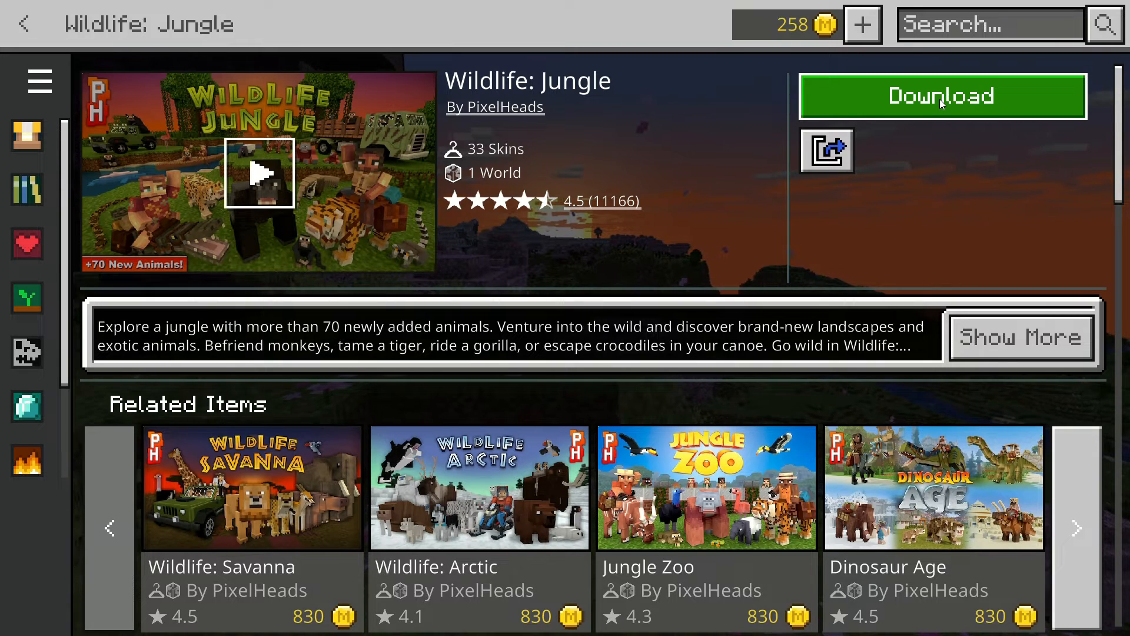
Download the 63 MB Wildlife: Jungle content and confirm the download prompt
left_click(942, 97)
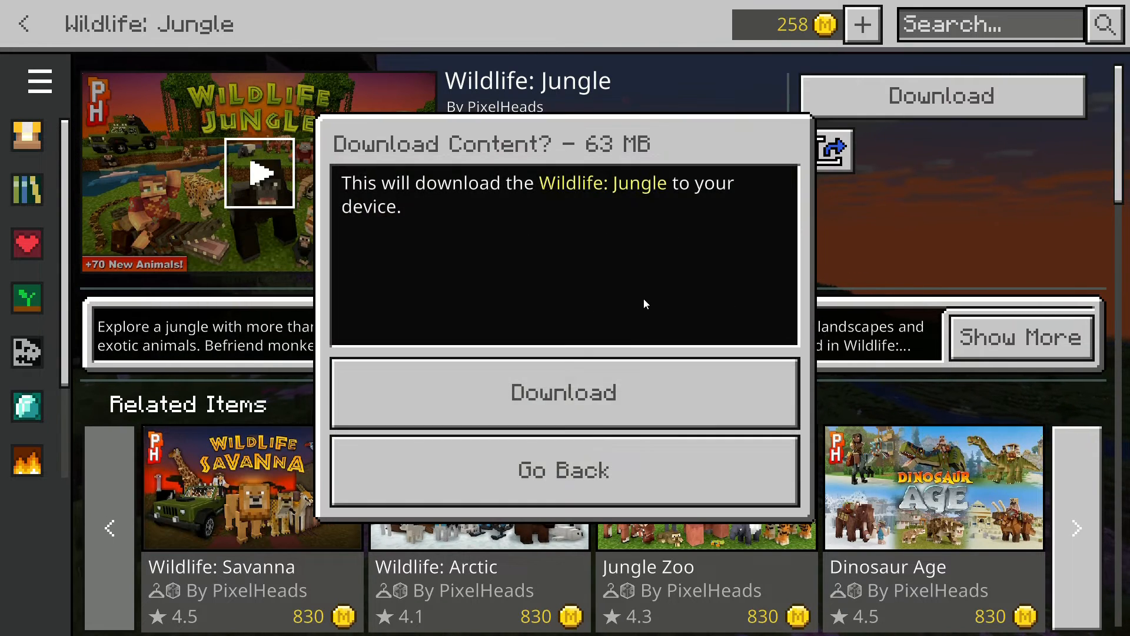
left_click(563, 392)
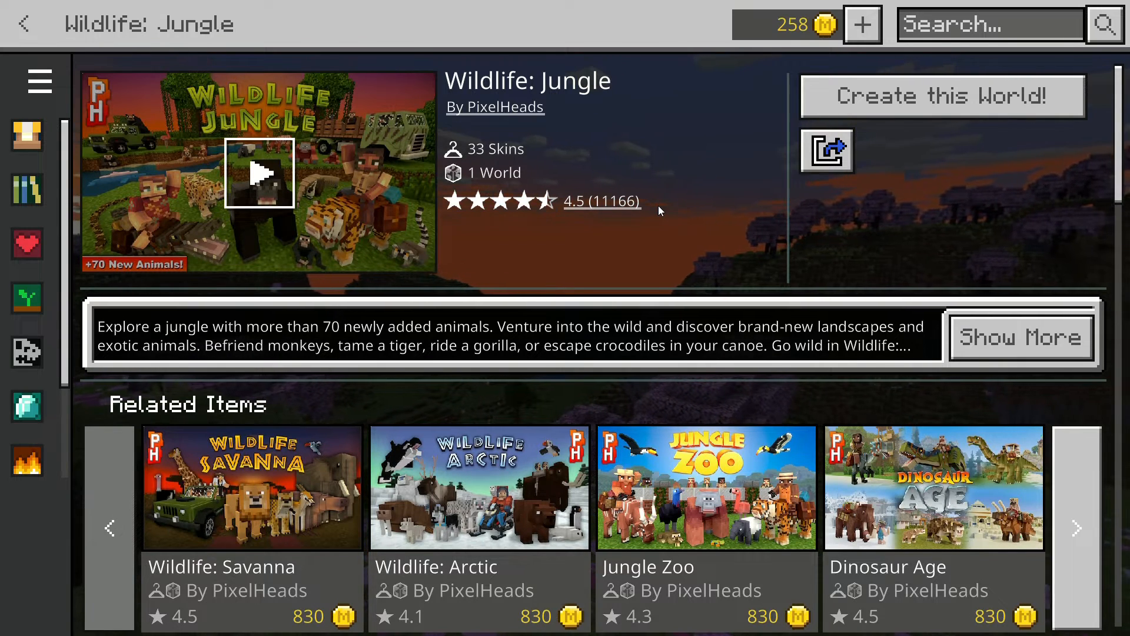
mouse_move(604, 114)
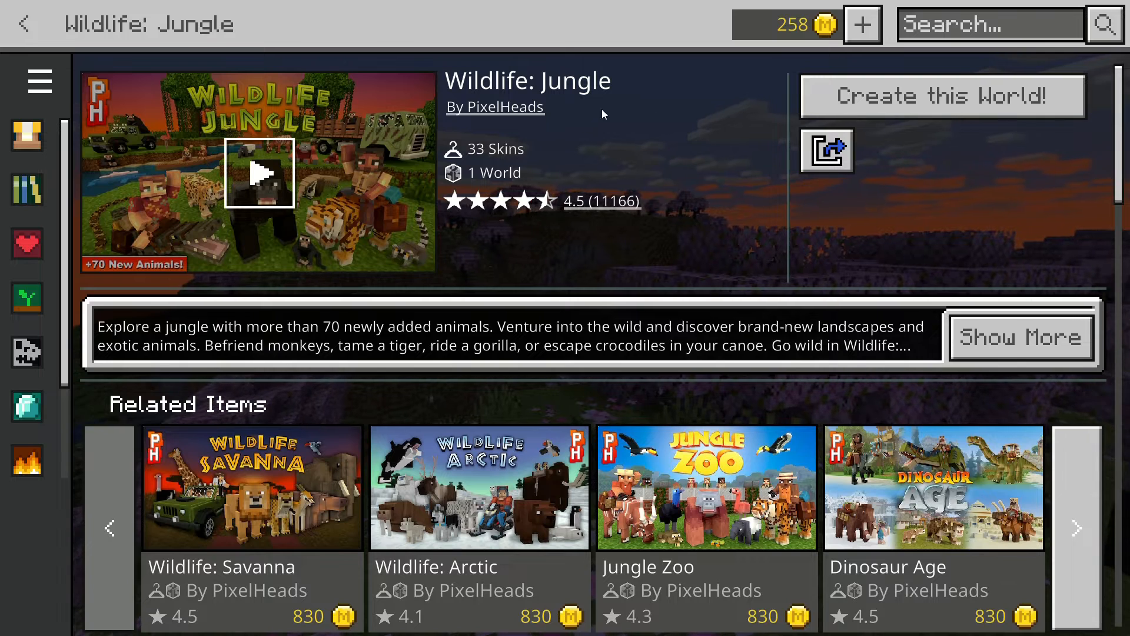
mouse_move(1025, 5)
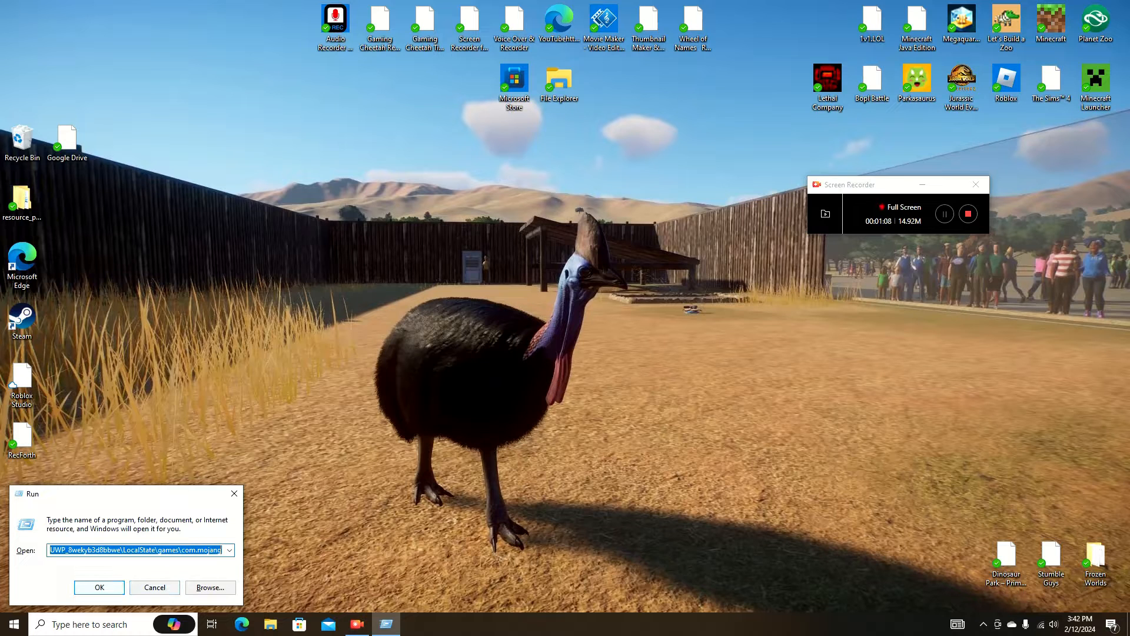
Run the Minecraft package path to show the LocalState data folder in File Explorer
left_click(99, 587)
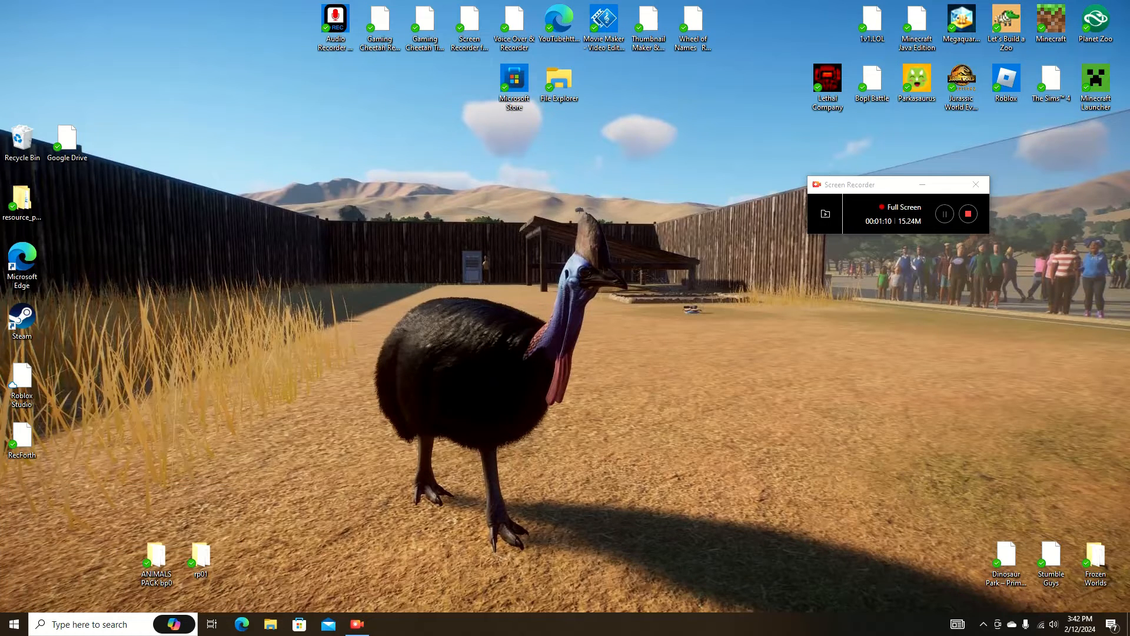
left_click(269, 624)
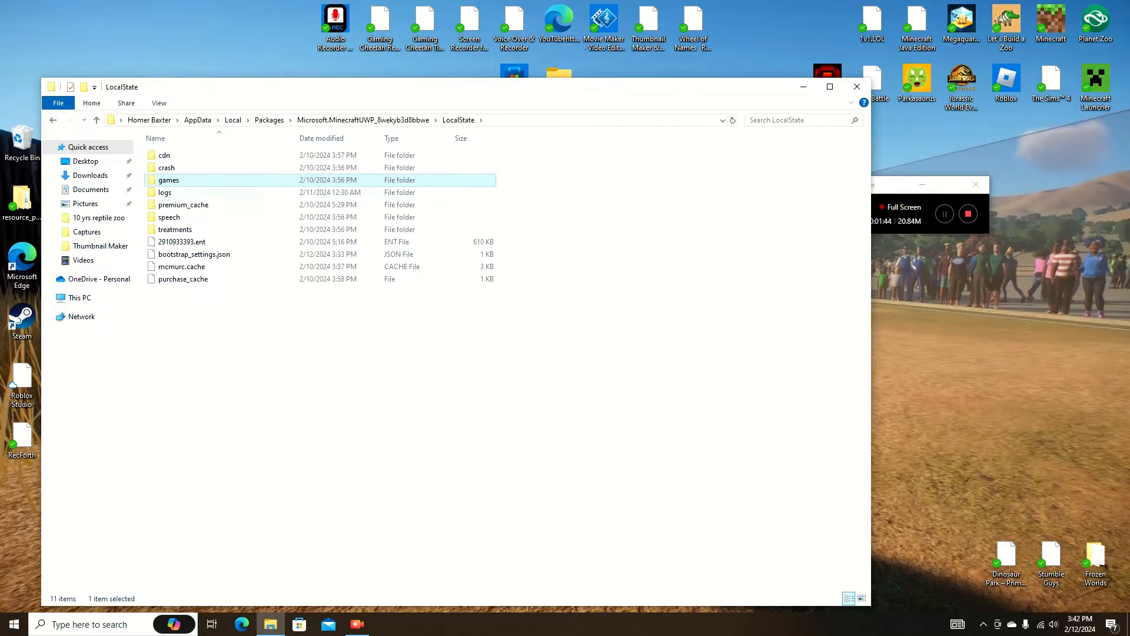
mouse_move(169, 179)
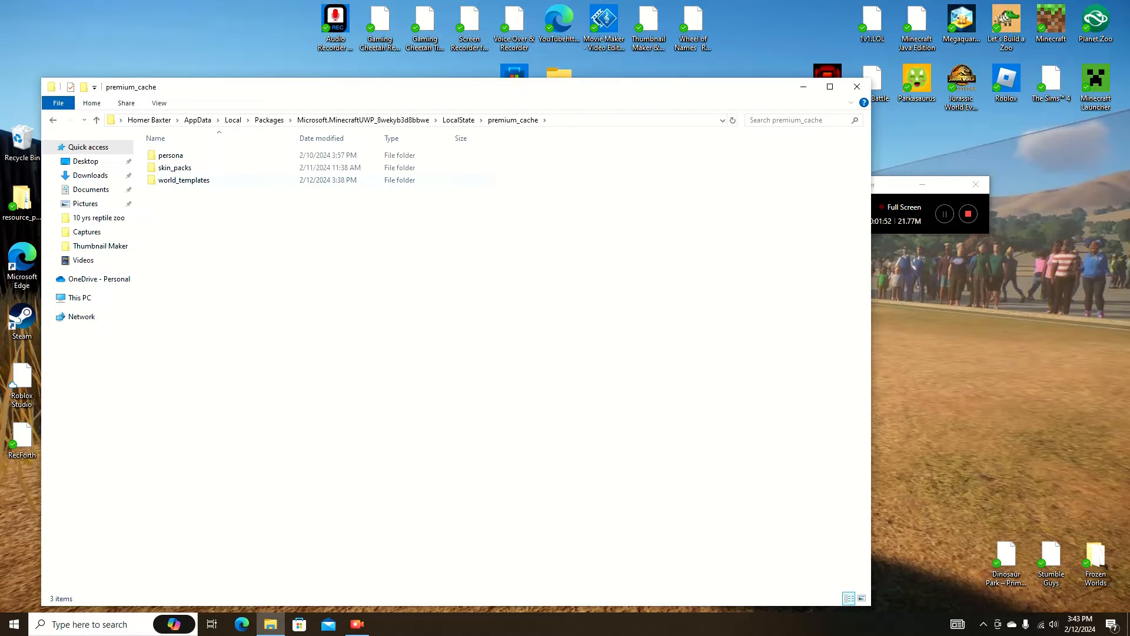
Enter the world_templates folder inside premium_cache
left_click(184, 179)
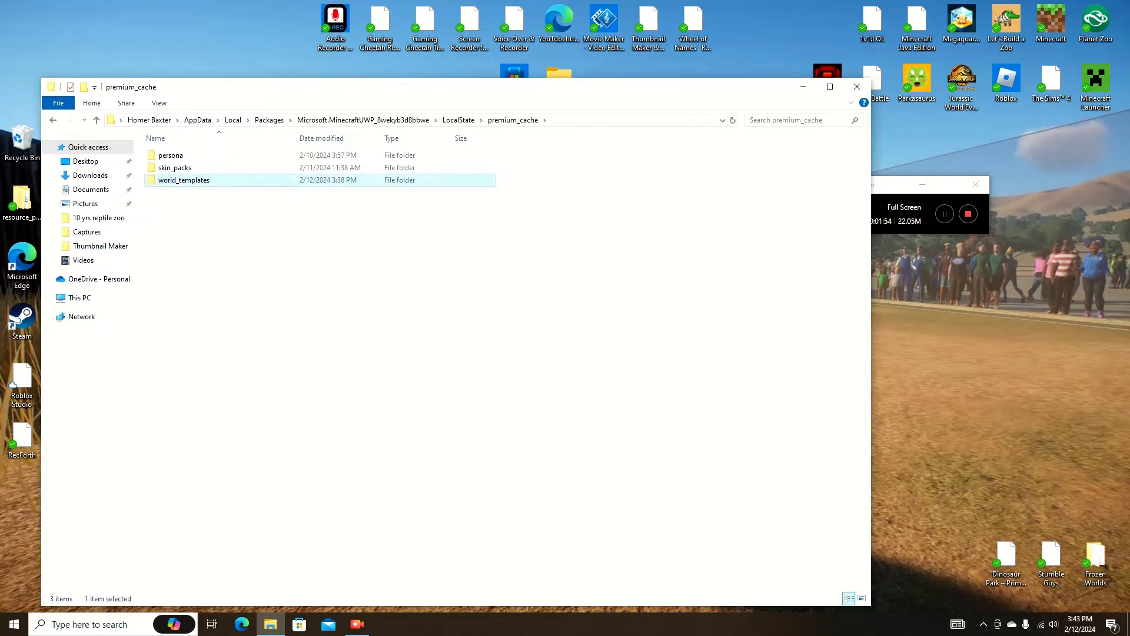
double_click(185, 179)
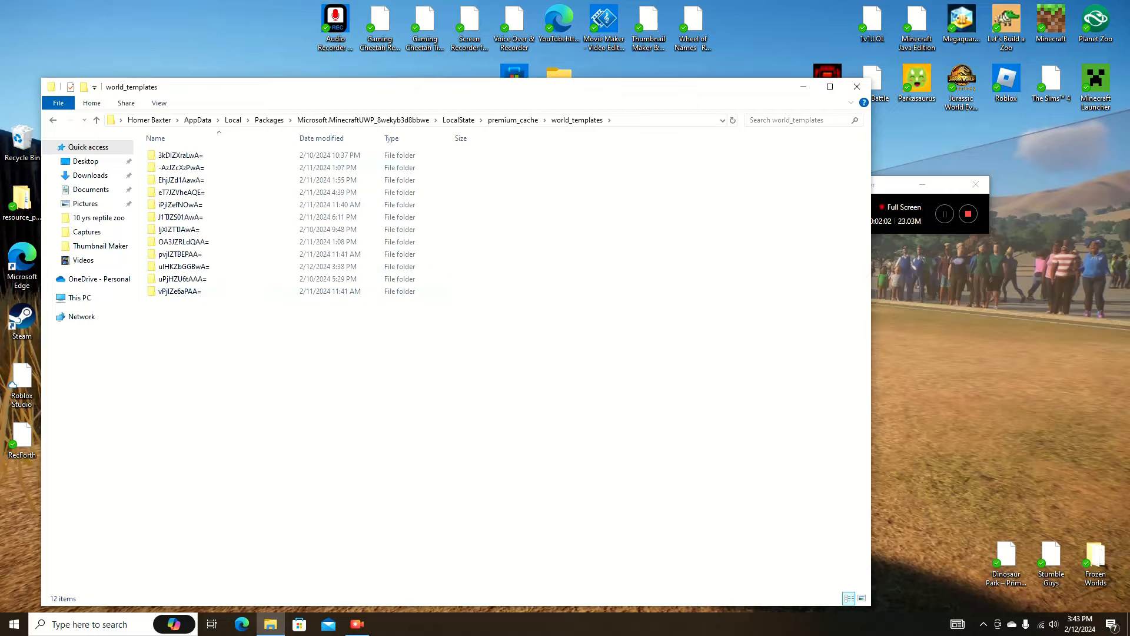
mouse_move(179, 168)
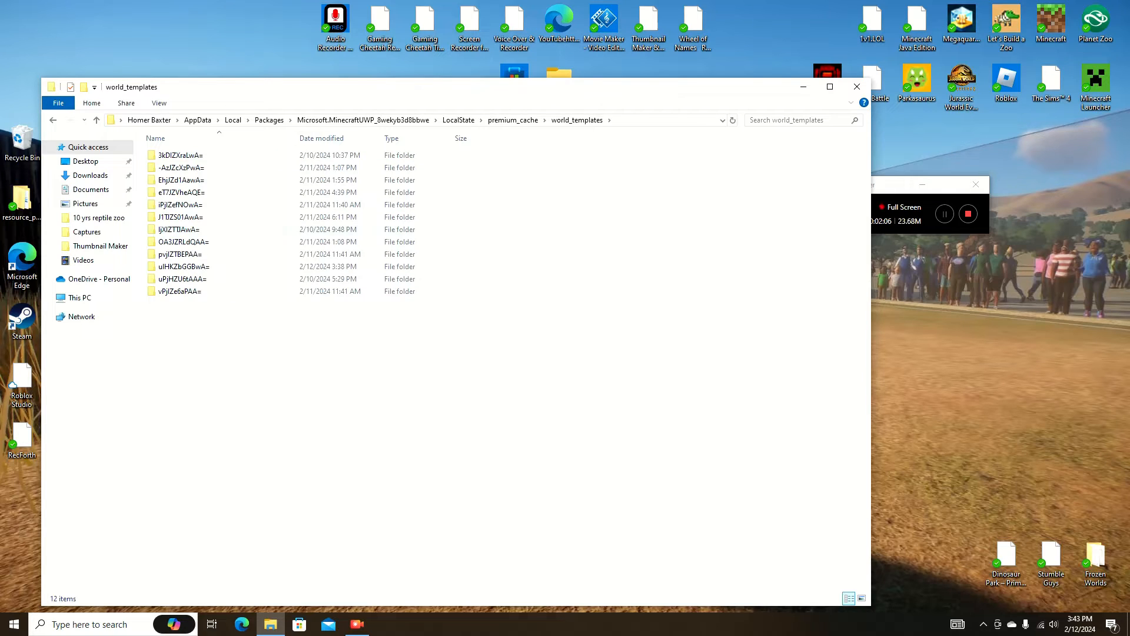
mouse_move(179, 228)
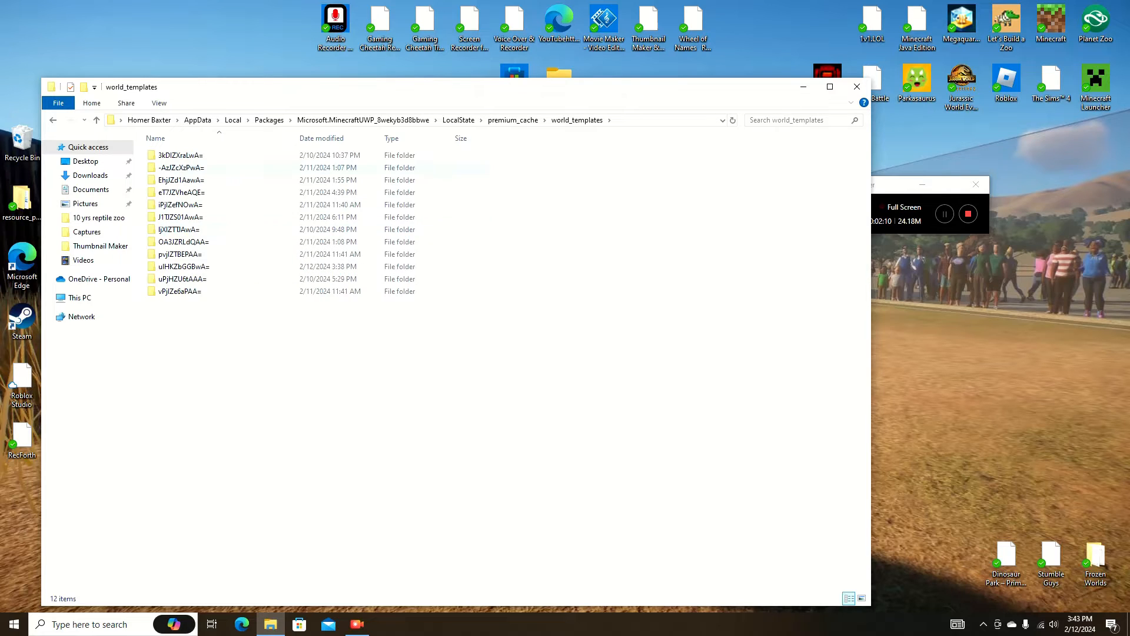
mouse_move(176, 167)
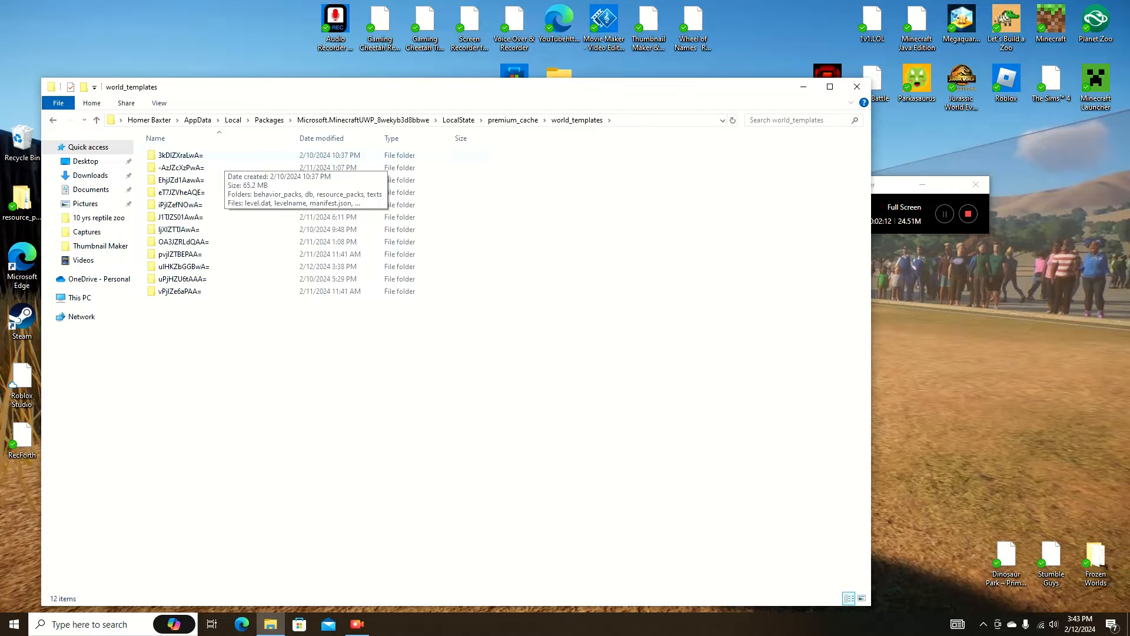
Check template folders' levelname files in Notepad until the Wildlife: Jungle template is found
double_click(181, 156)
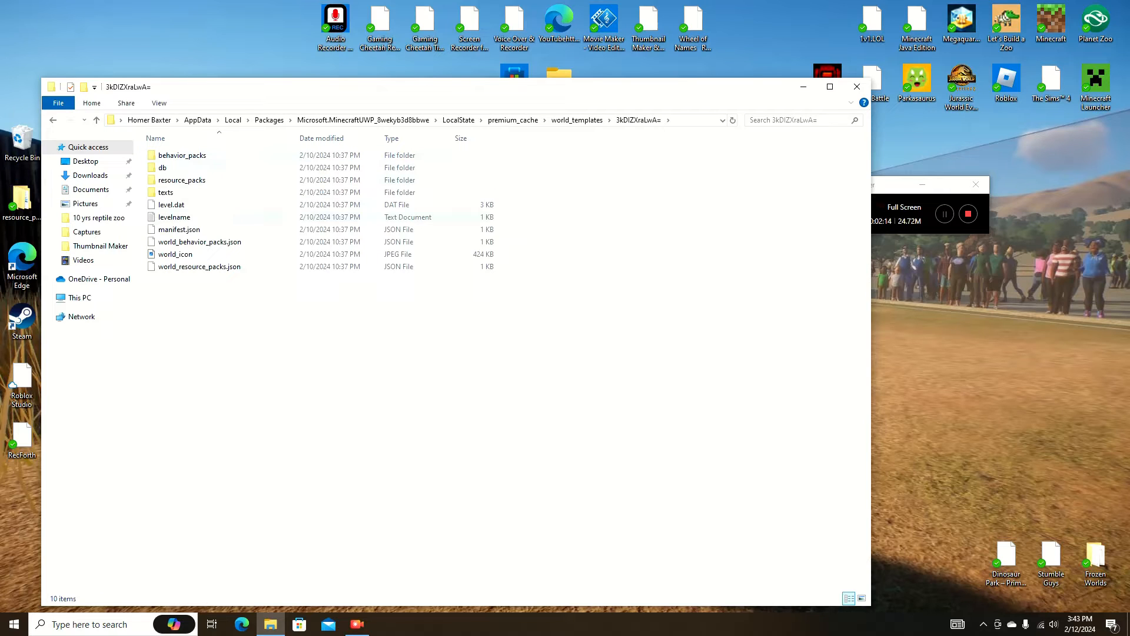
double_click(173, 216)
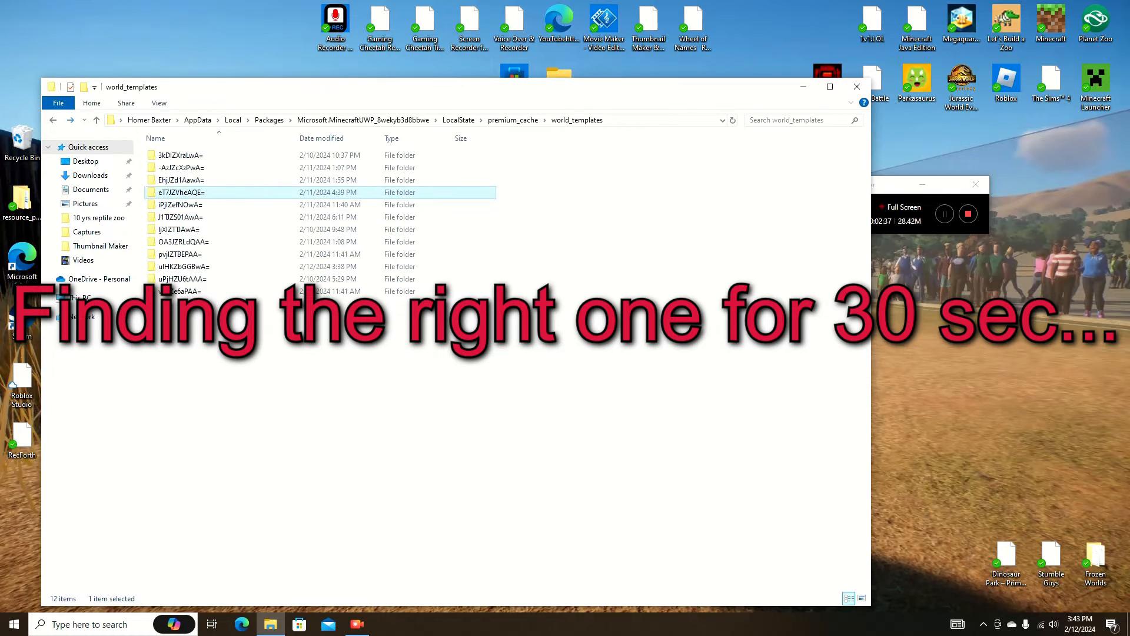
double_click(179, 217)
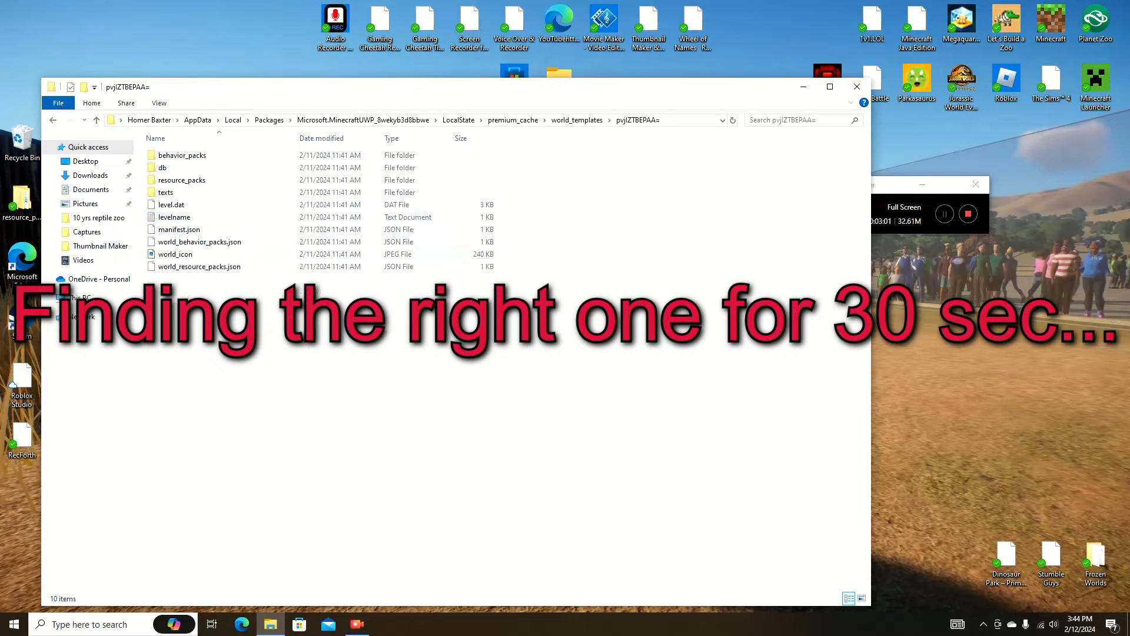
double_click(173, 217)
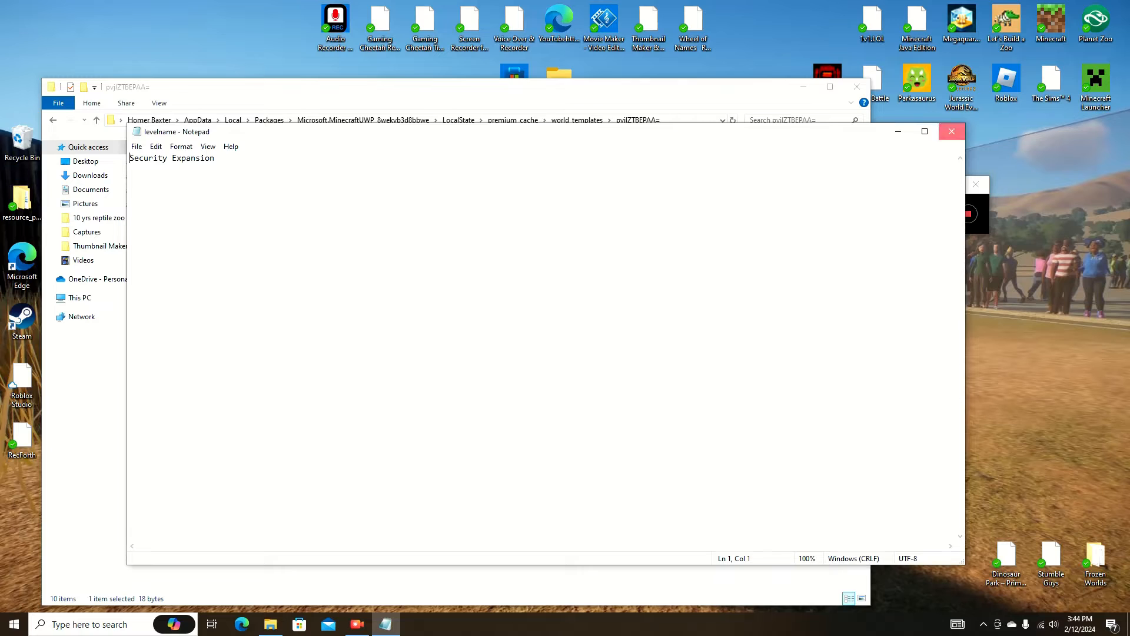
left_click(952, 132)
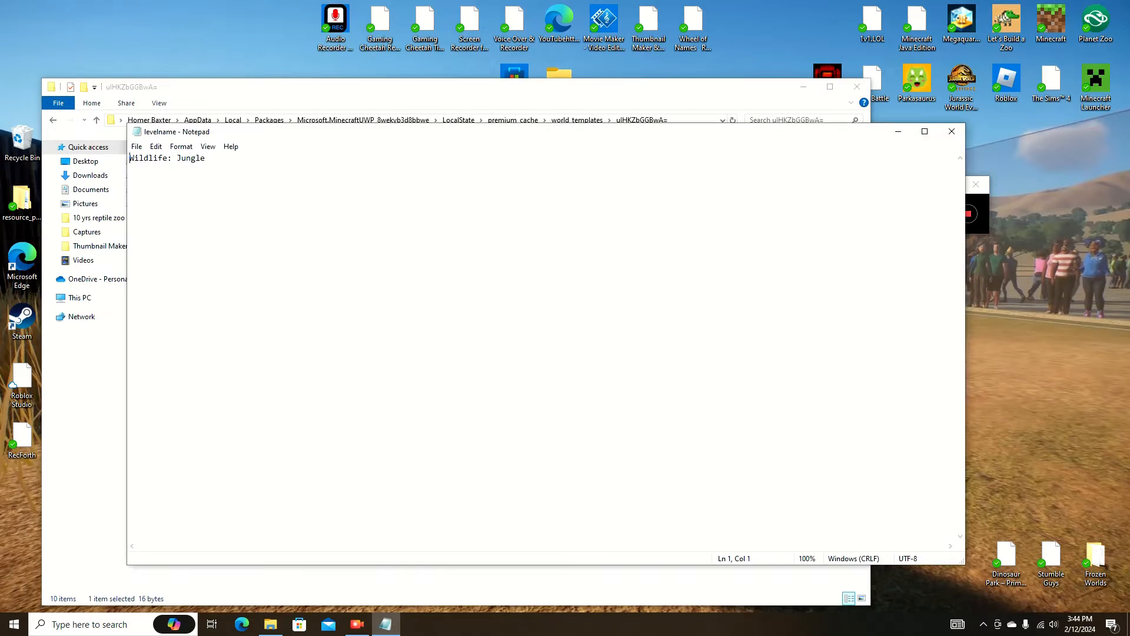
left_click(952, 131)
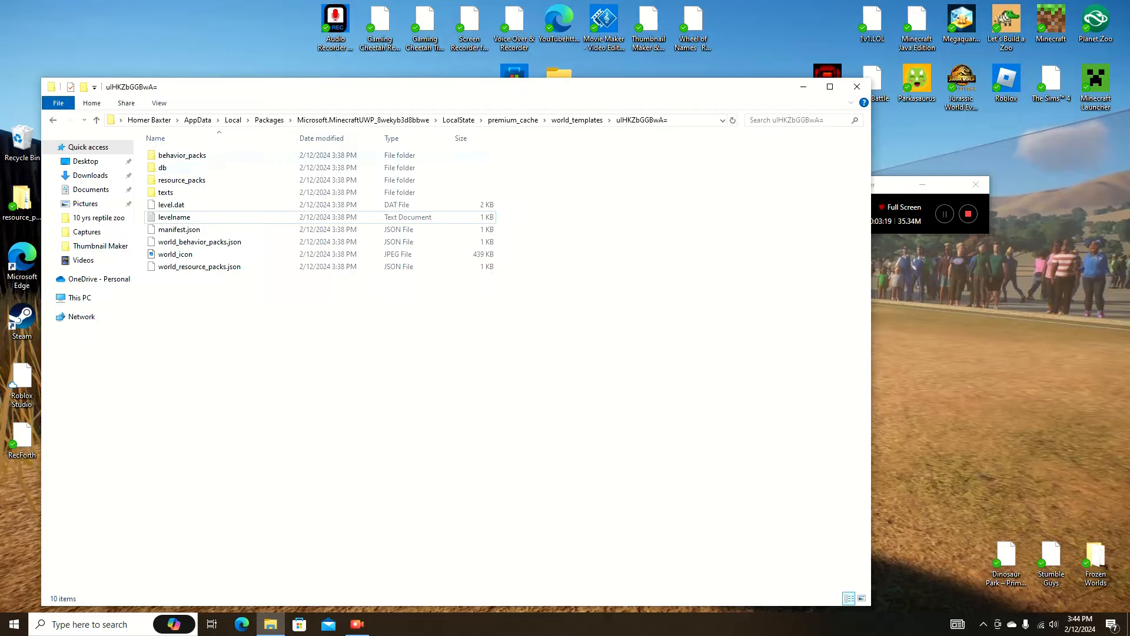
mouse_move(182, 155)
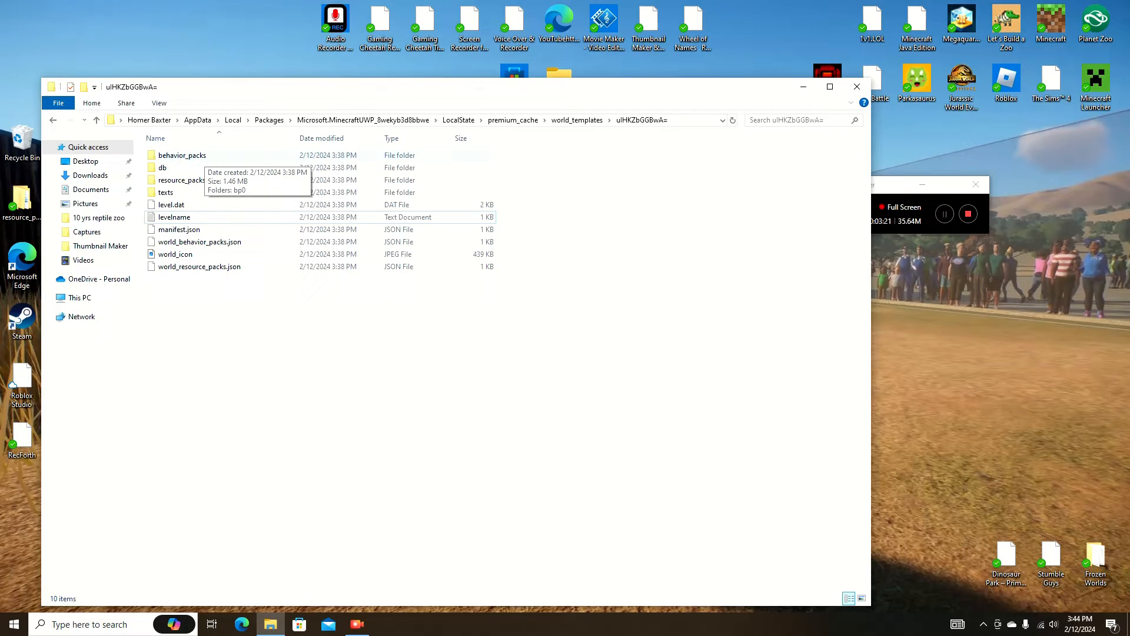
From the template's behavior_packs folder, move the bp0 folder onto the desktop
double_click(182, 156)
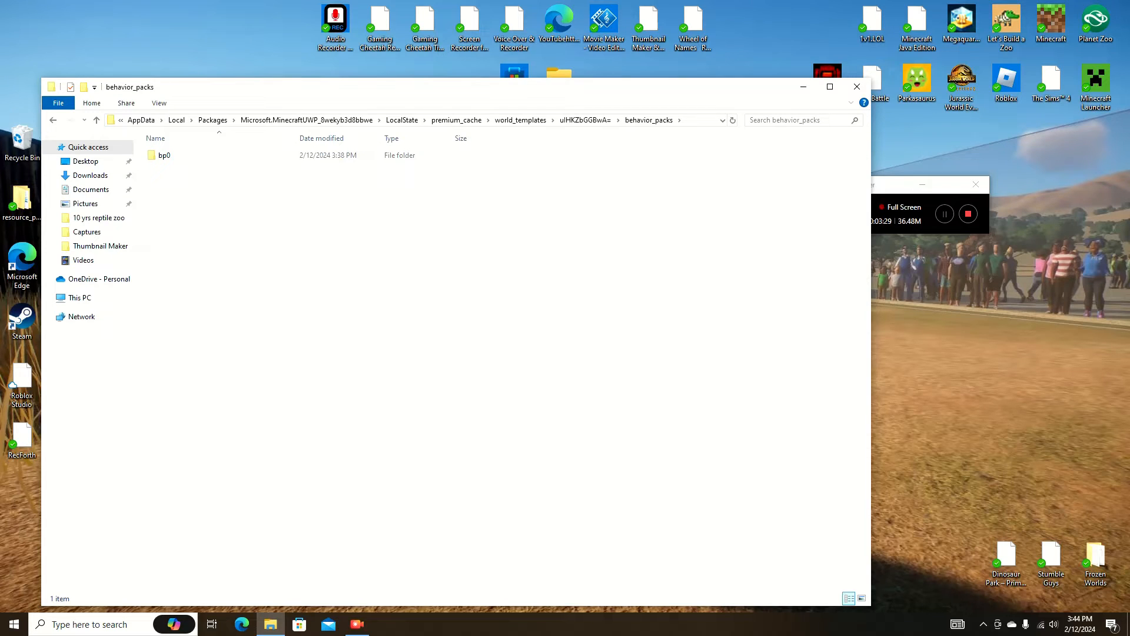
left_click(165, 156)
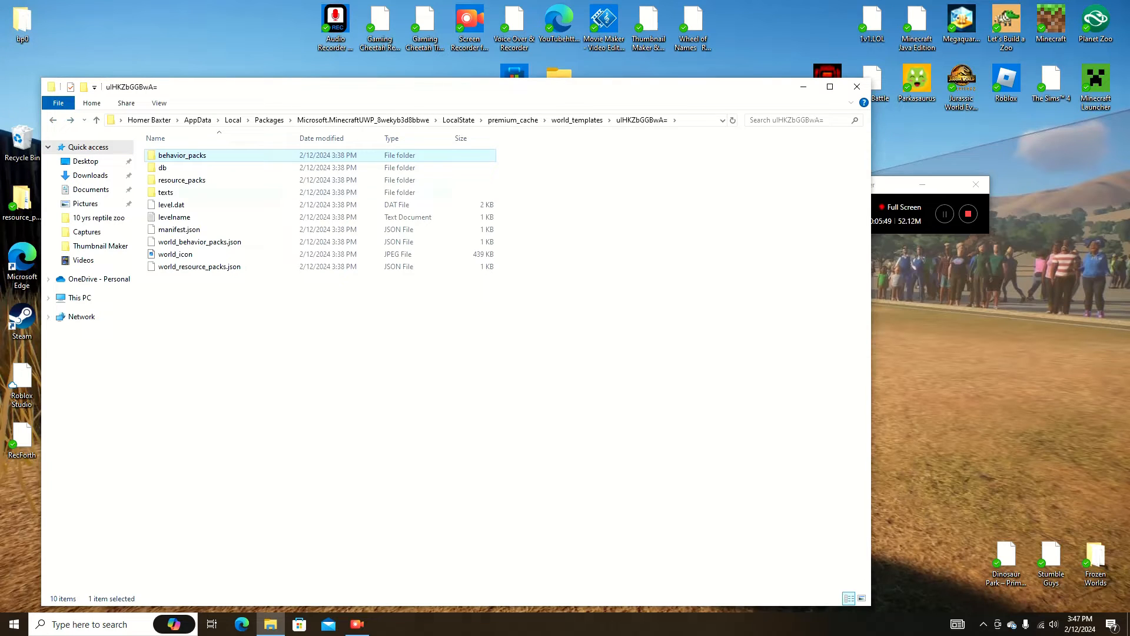
From the template's resource_packs folder, move rp0 onto the desktop, then show com.mojang
double_click(181, 179)
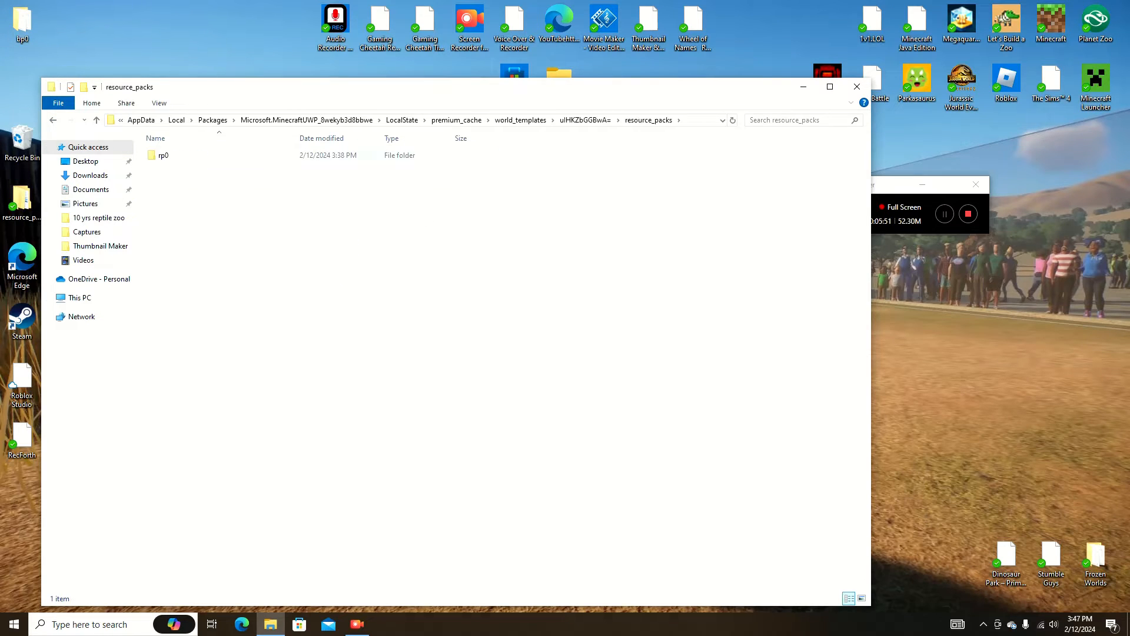
left_click(163, 156)
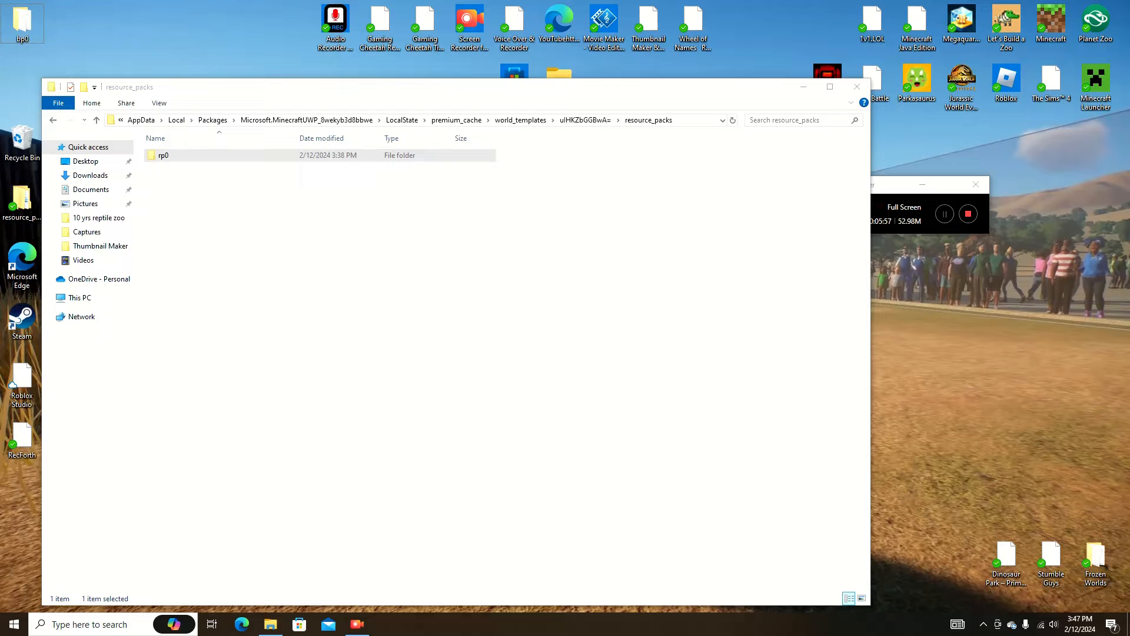
left_click(163, 155)
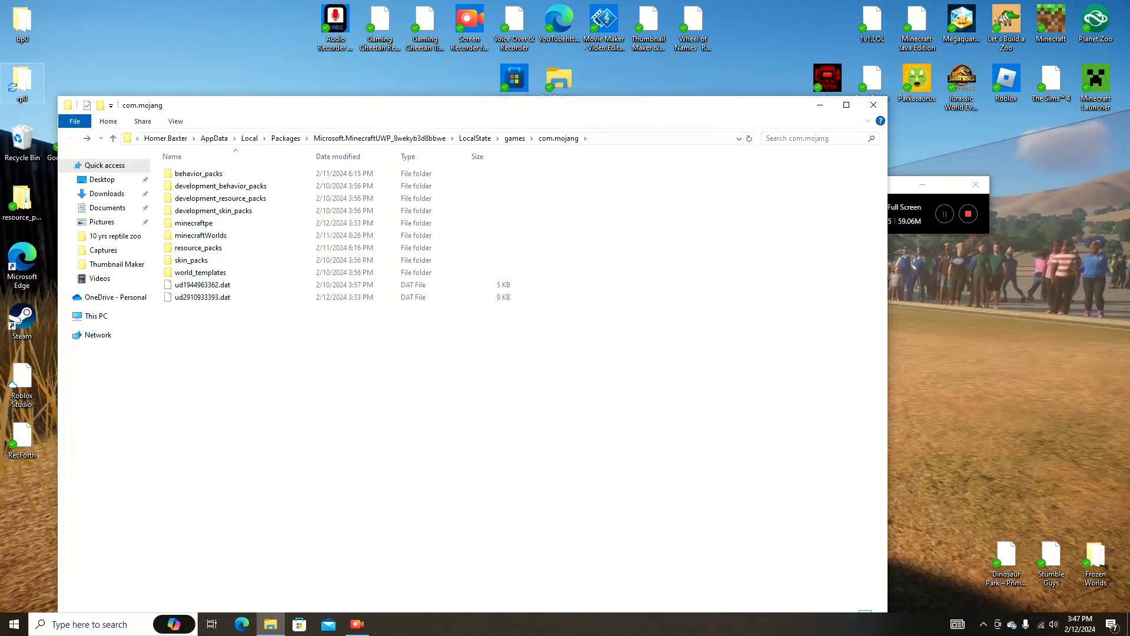
Move bp0 from the desktop into the game's behavior_packs folder and rename it
double_click(198, 173)
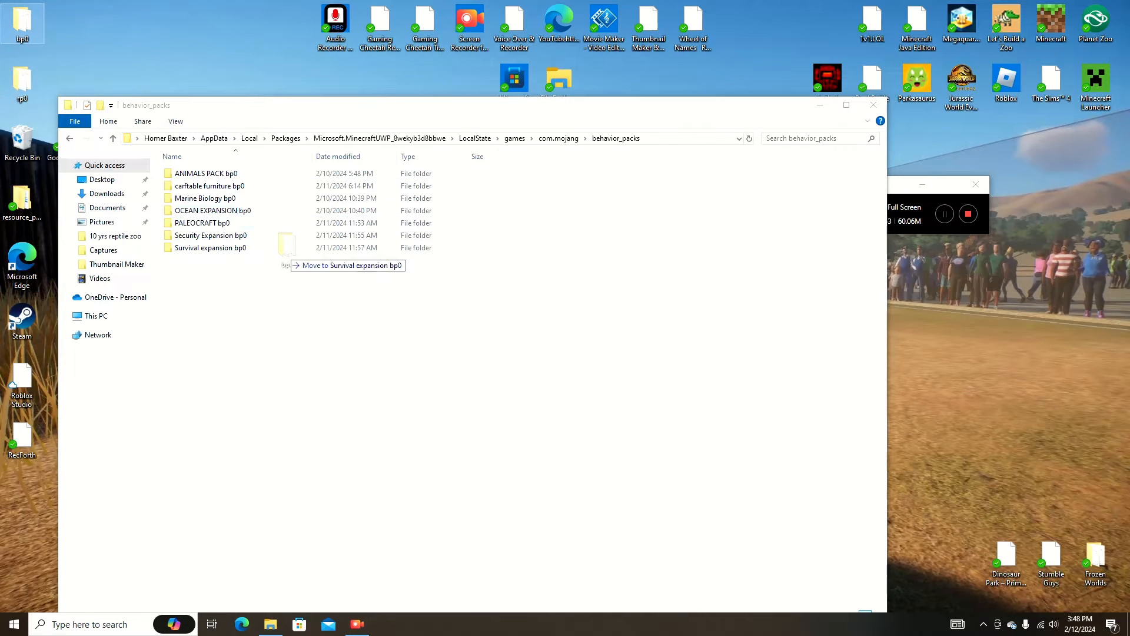
left_click_drag(22, 85, 288, 259)
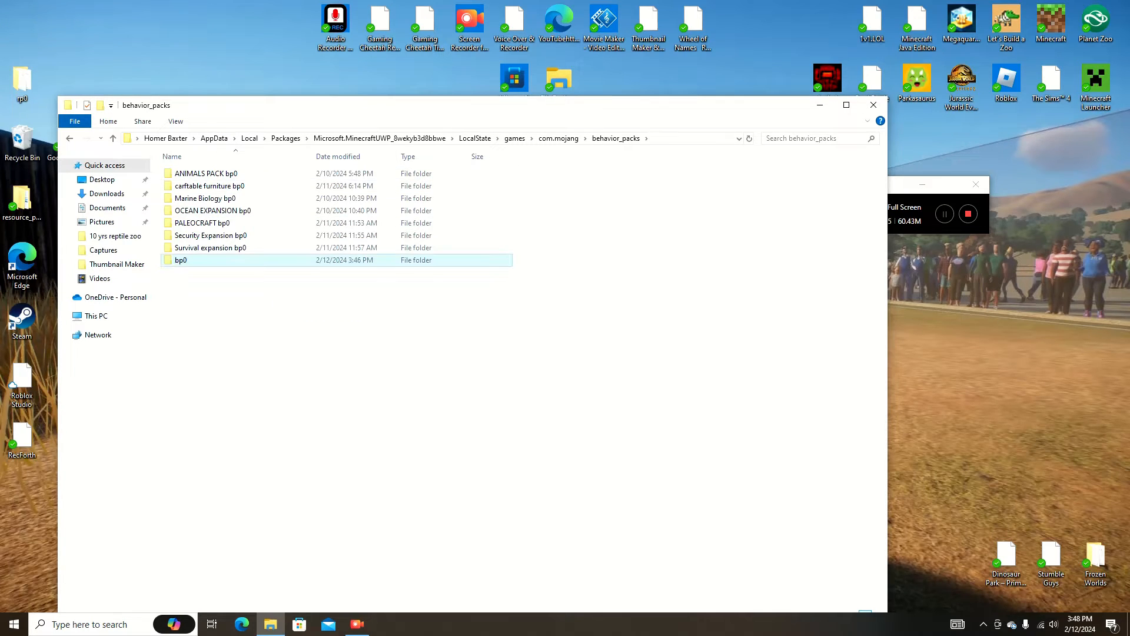
right_click(182, 259)
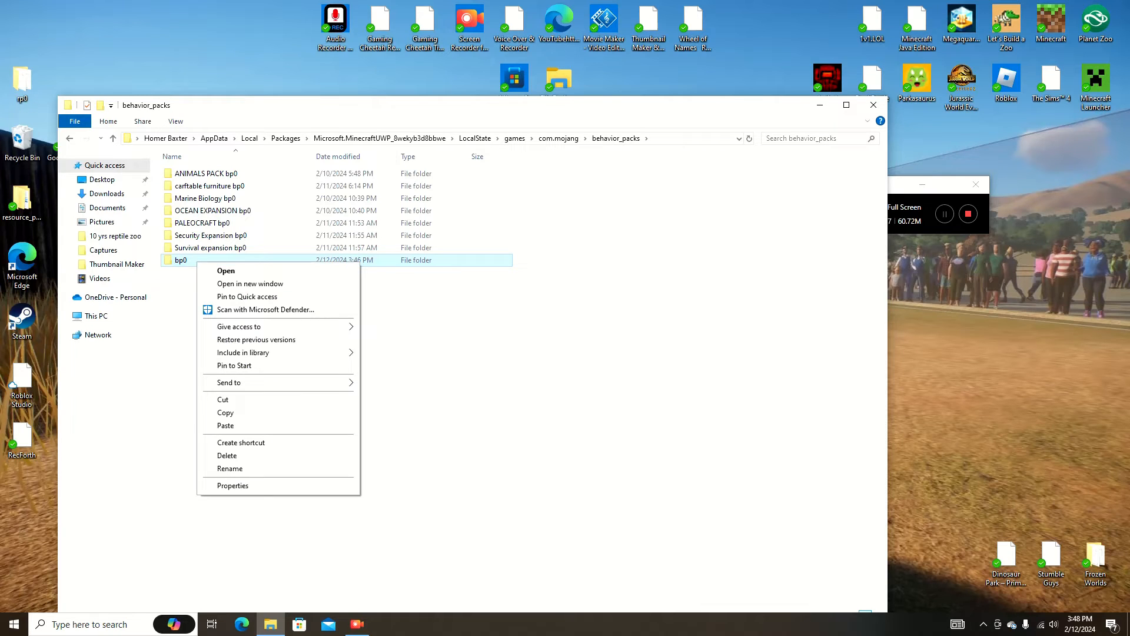
left_click(229, 468)
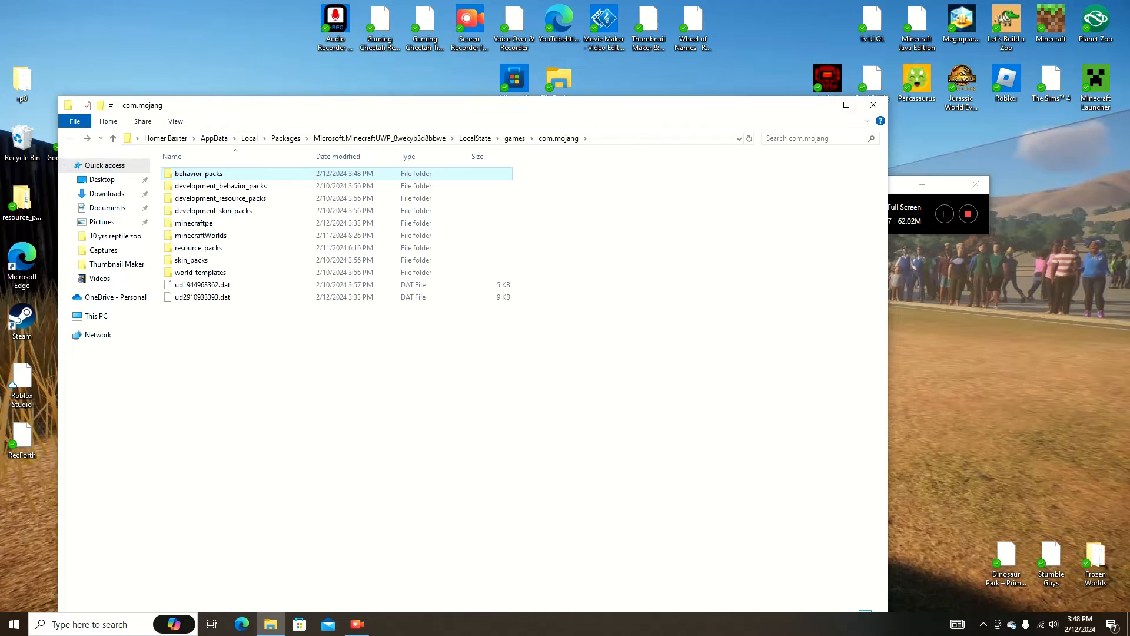
Move rp0 into the game's resource_packs folder and rename it 'wildlife jungle rp0'
double_click(199, 247)
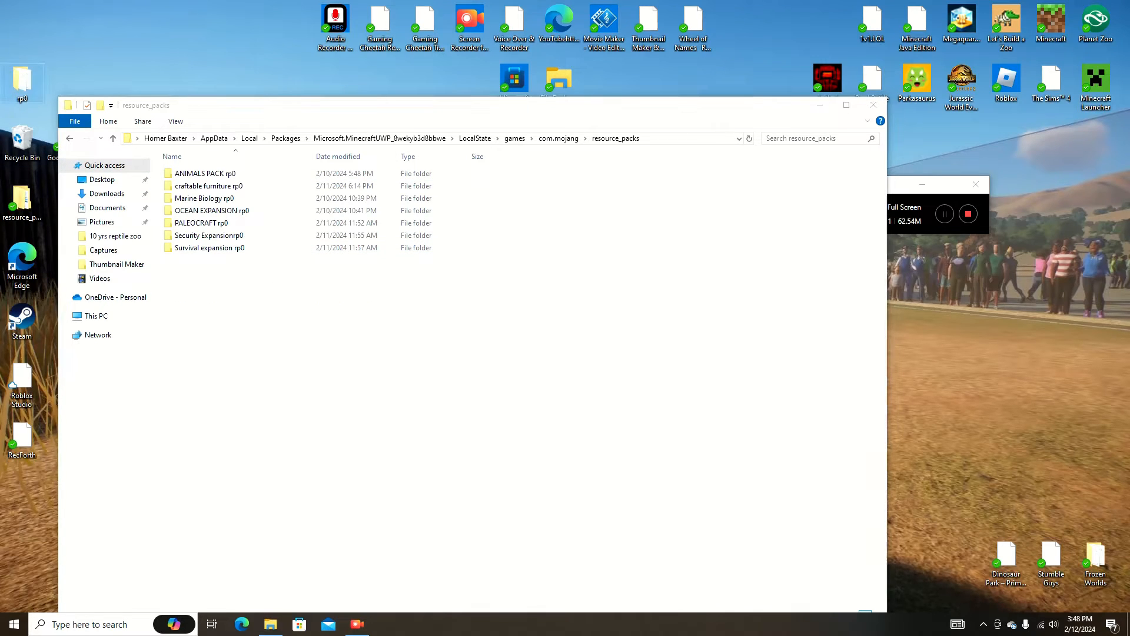
left_click(205, 173)
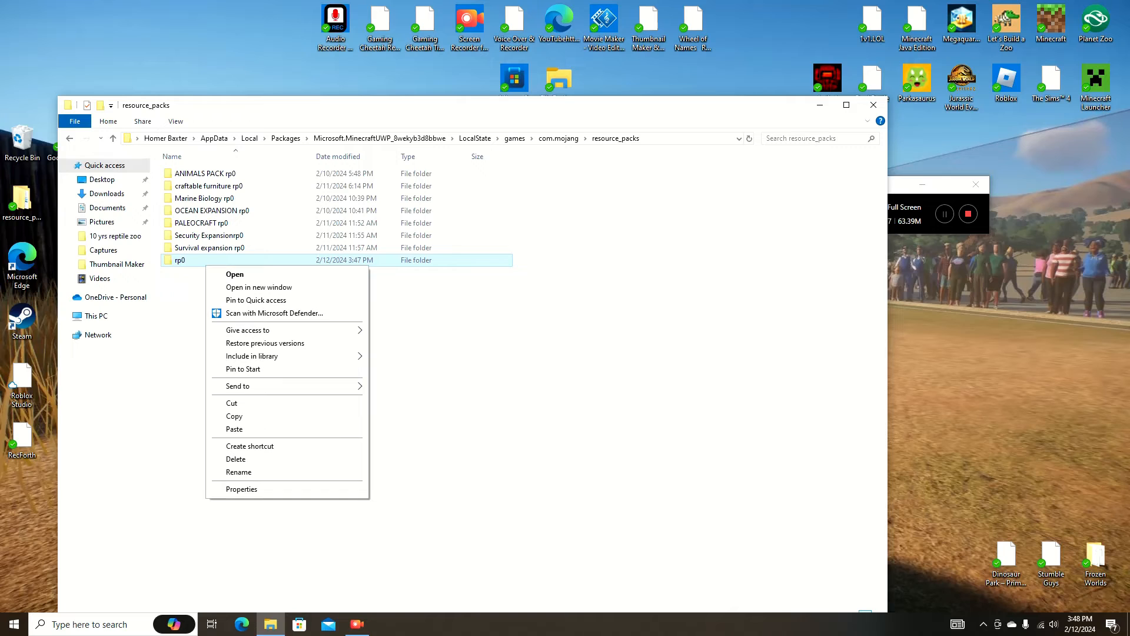
left_click(238, 472)
type("wildlife jungle ")
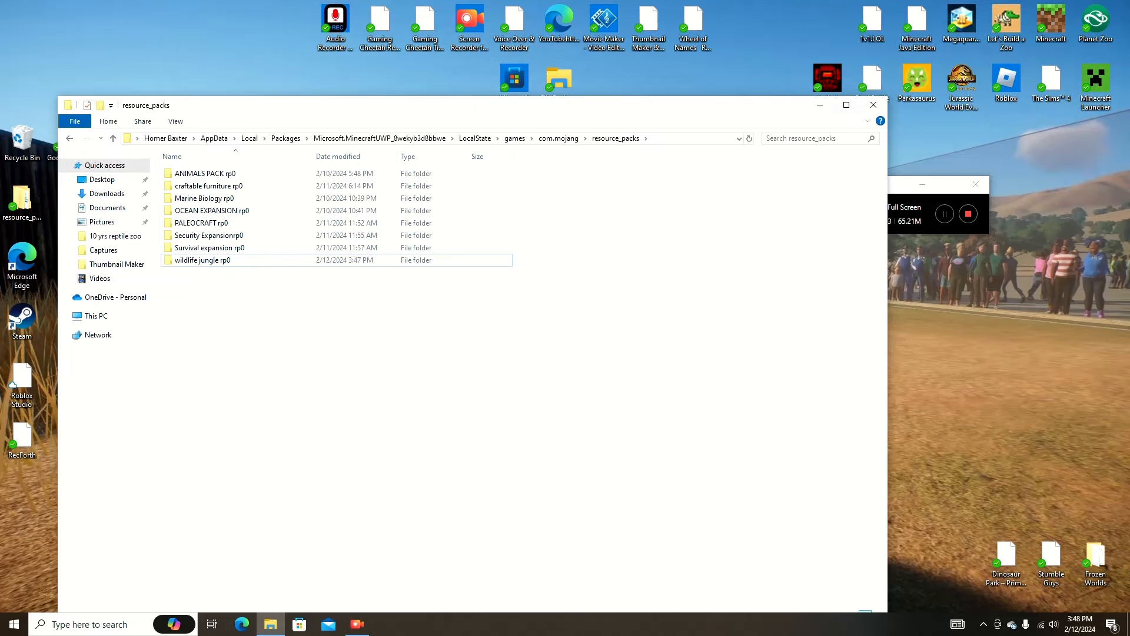
left_click(873, 105)
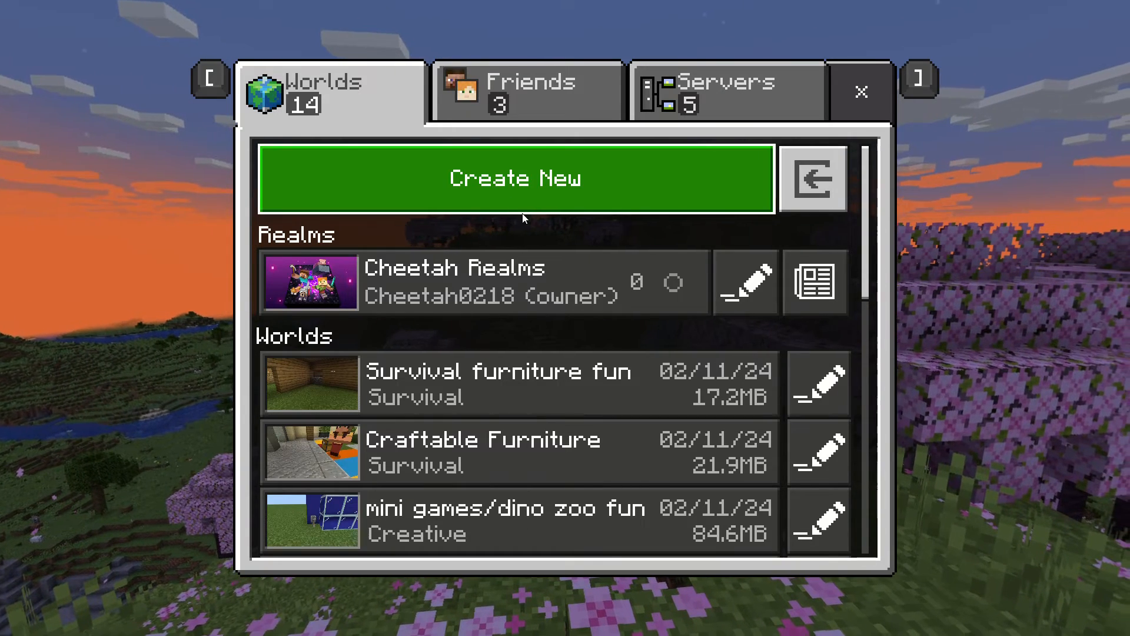
mouse_move(524, 202)
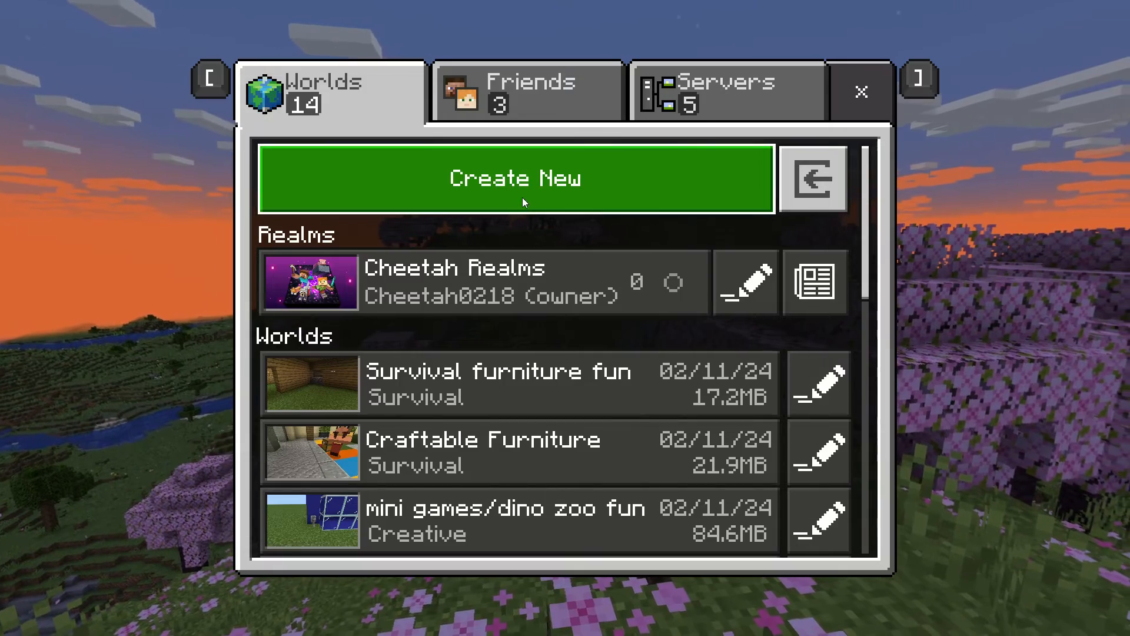
Start a fresh new world from the Worlds tab, reaching its settings screen
left_click(516, 179)
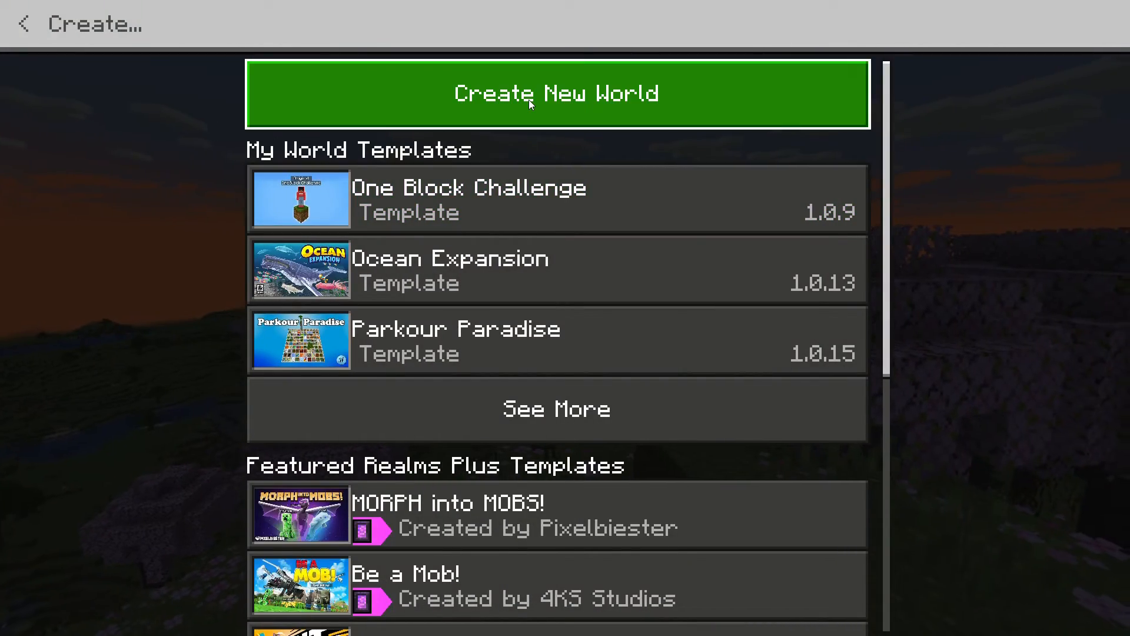
left_click(531, 95)
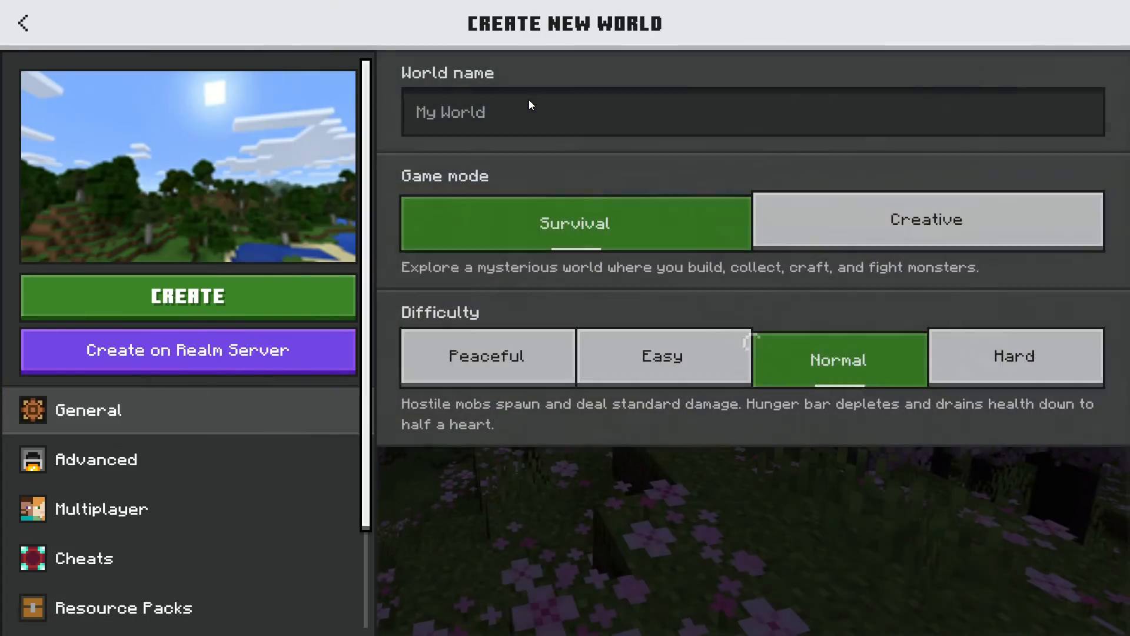
mouse_move(513, 128)
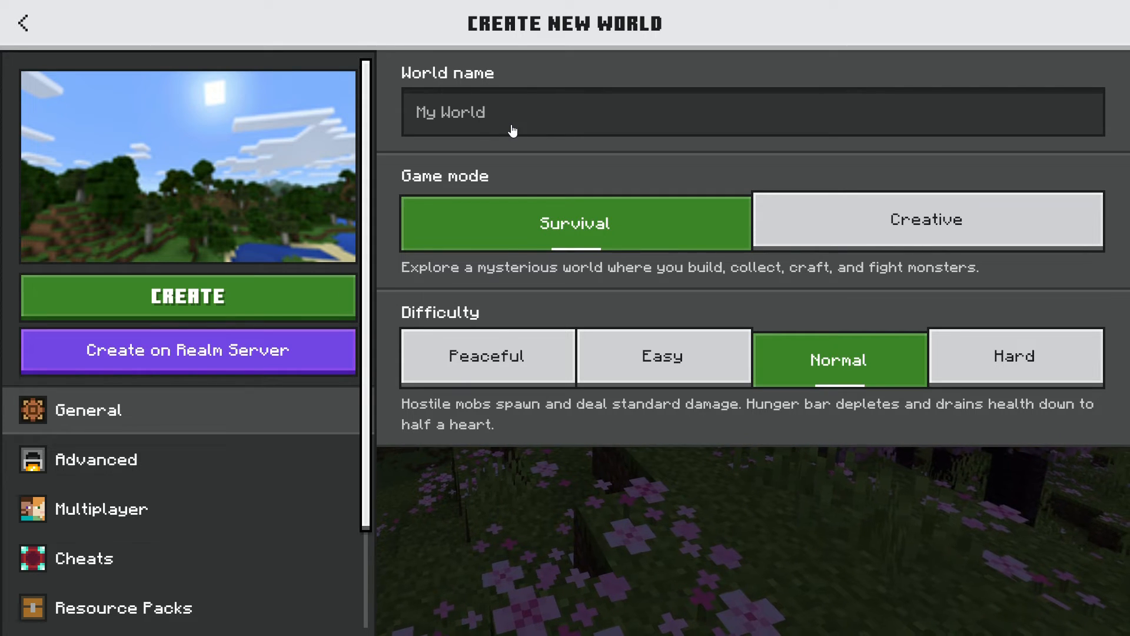
scroll("down", 3)
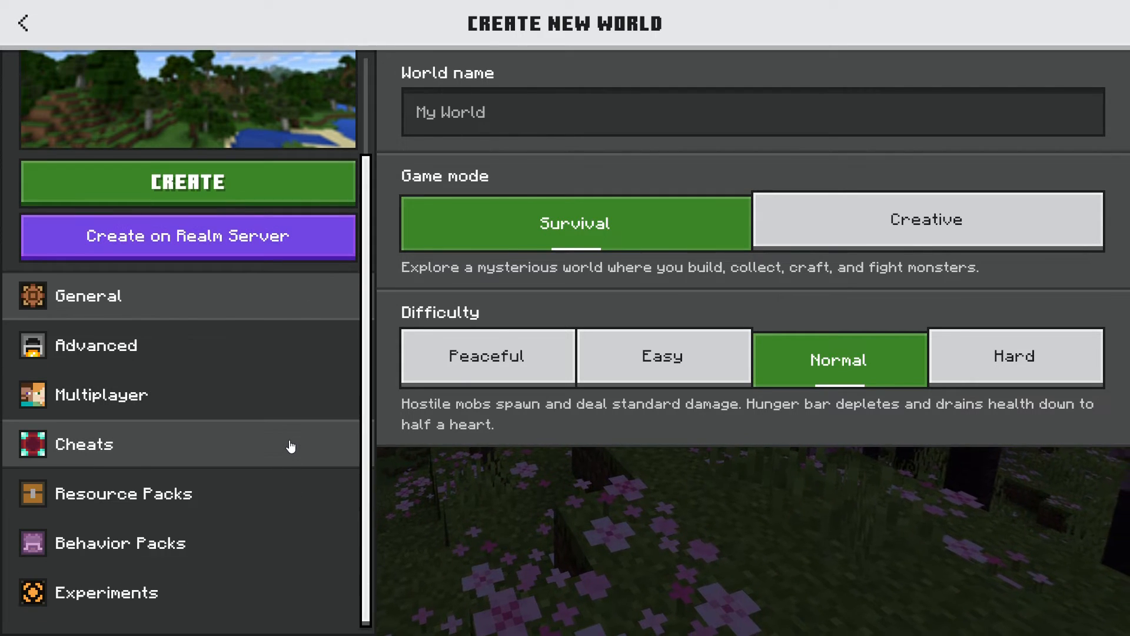
mouse_move(235, 493)
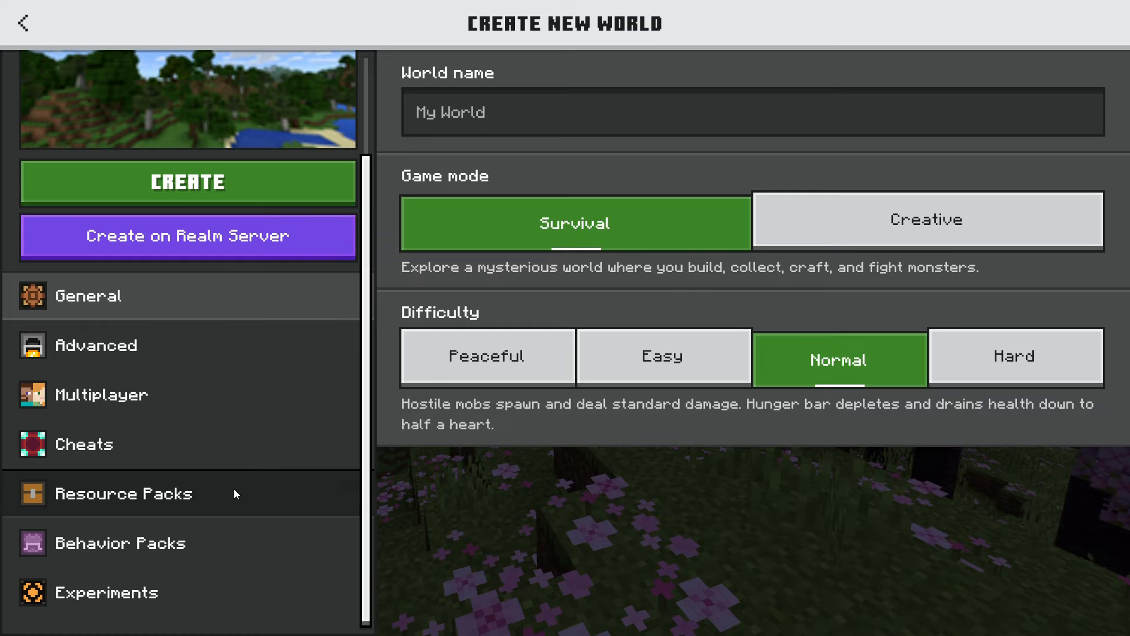
Verify Wildlife: Jungle is the active resource pack, then list the nine available packs
left_click(124, 493)
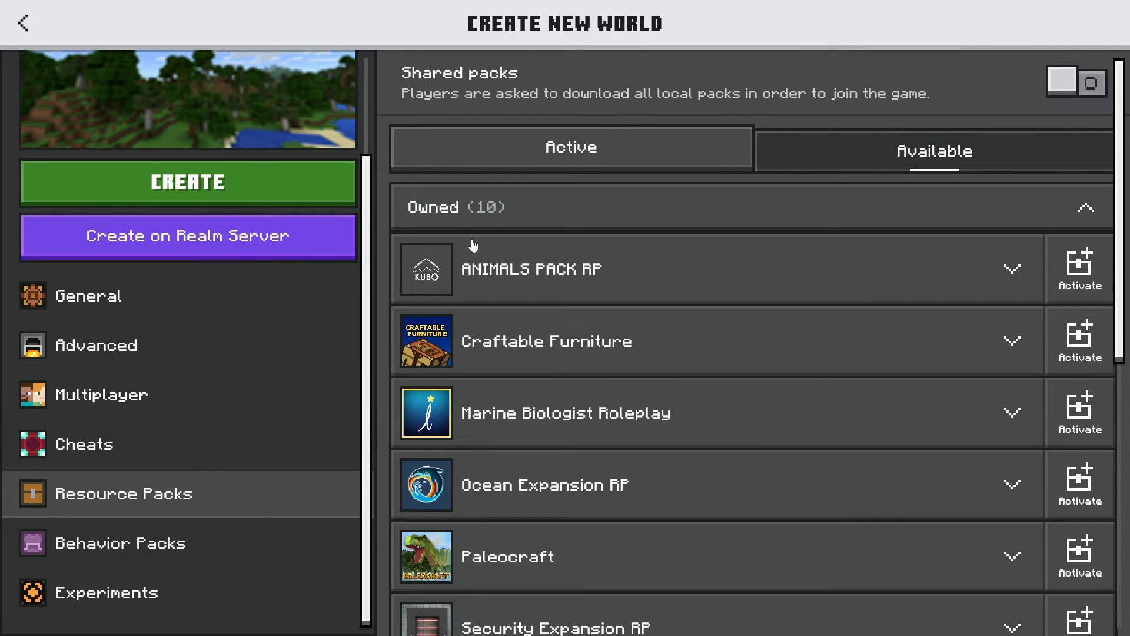
scroll("down", 3)
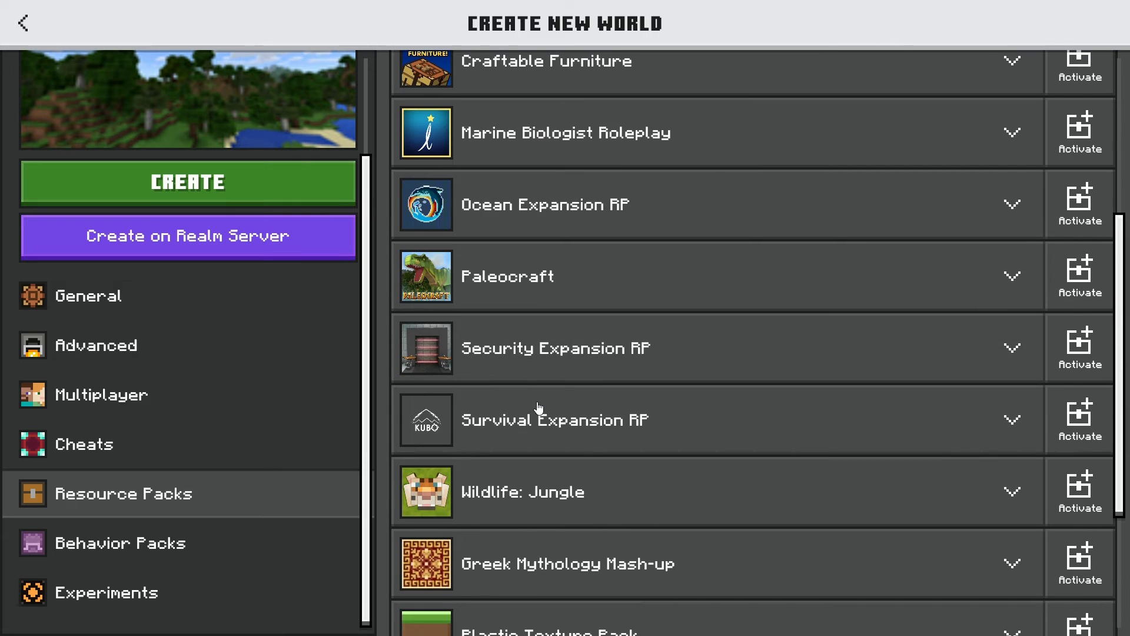
scroll("down", 3)
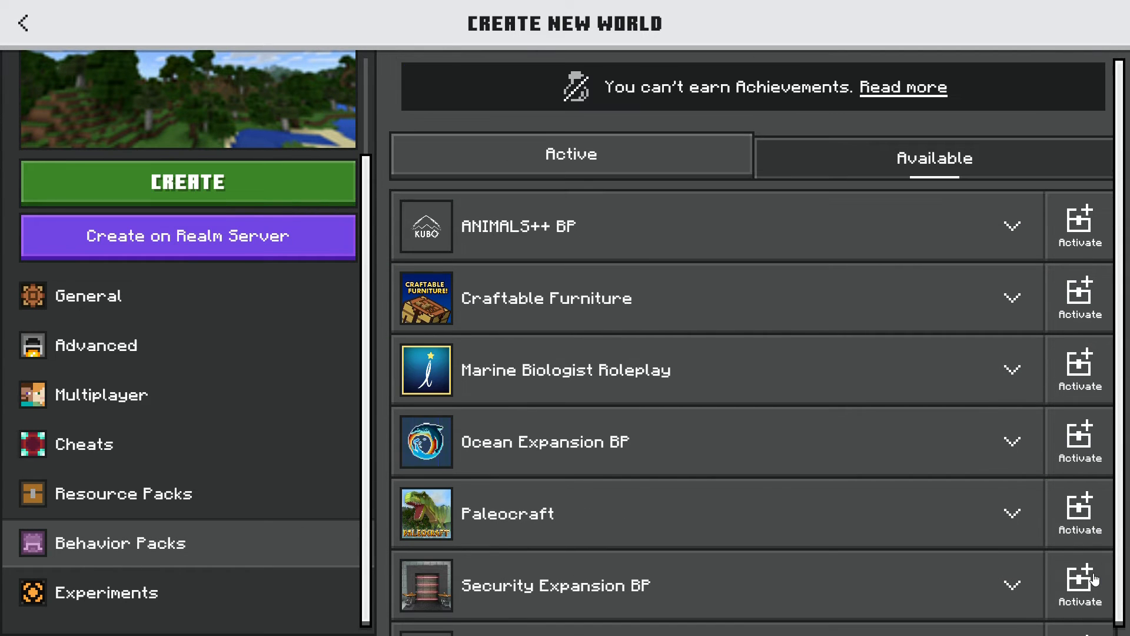
mouse_move(655, 362)
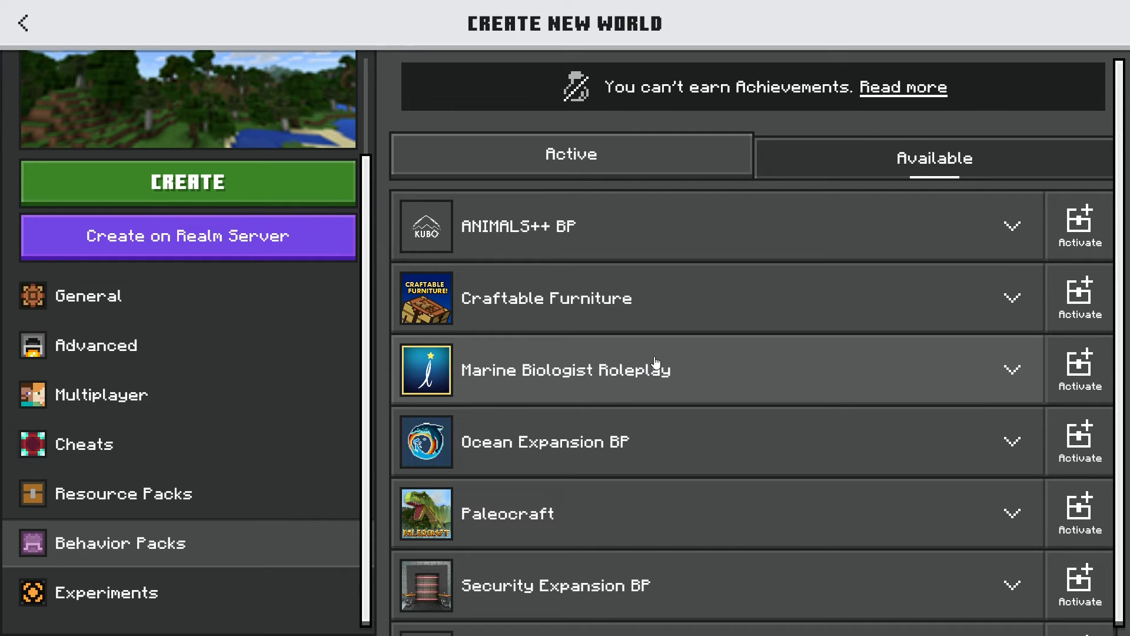
left_click(124, 493)
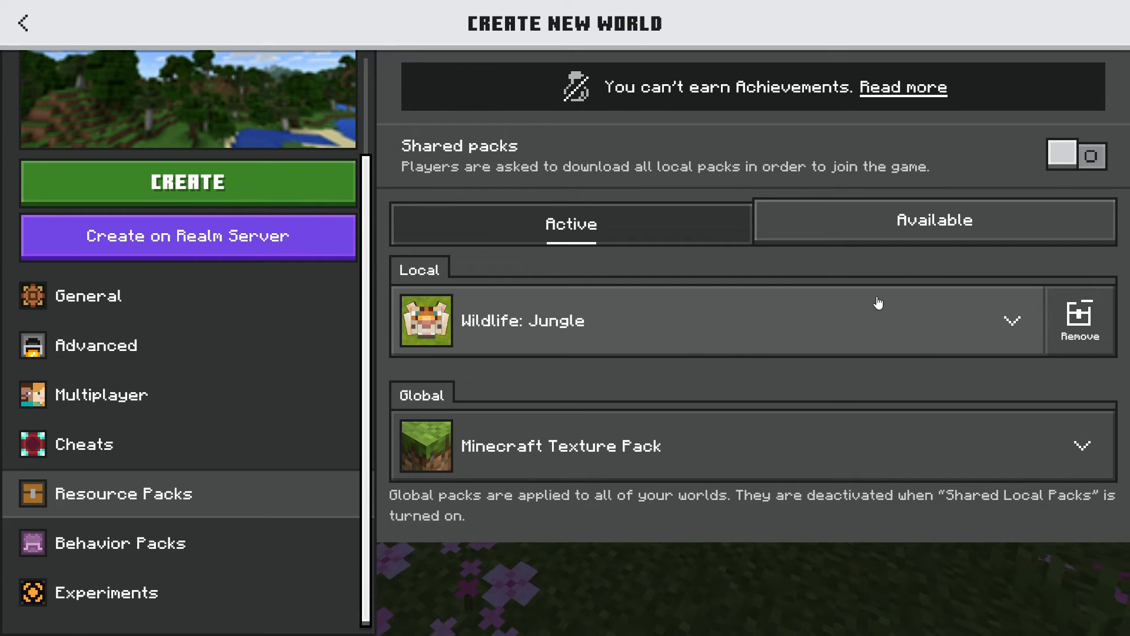
left_click(935, 221)
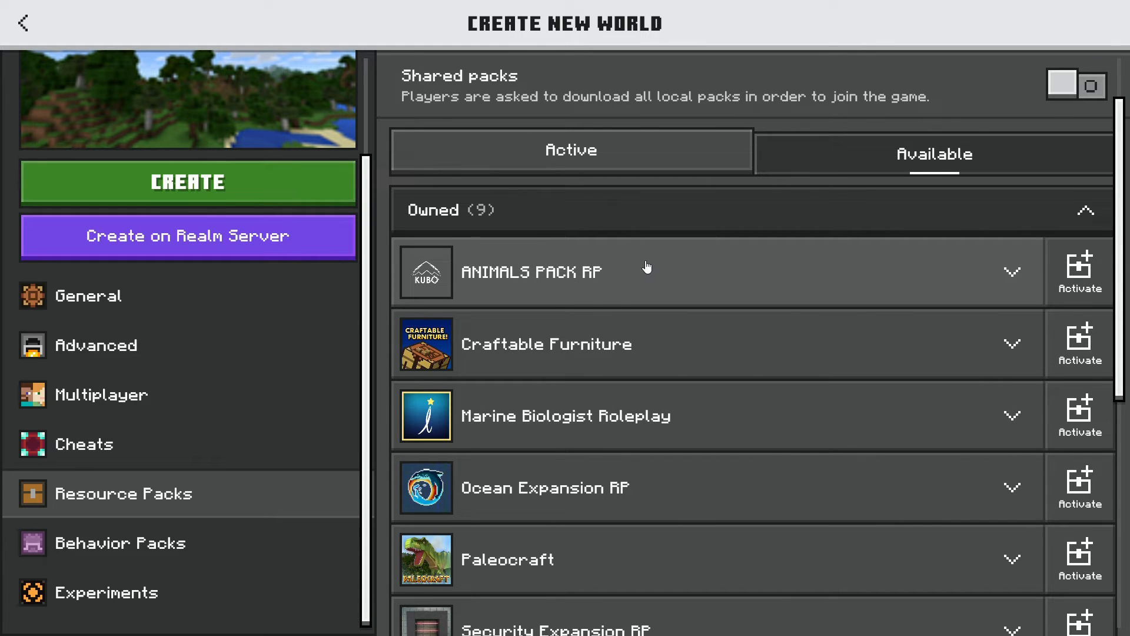
left_click(1079, 272)
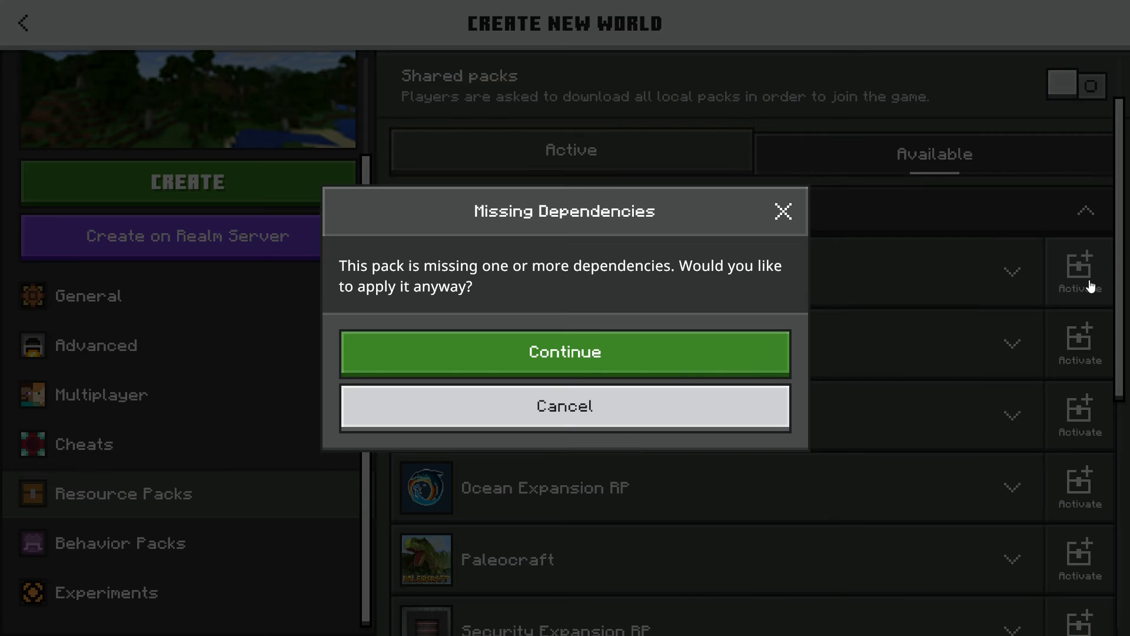
mouse_move(677, 285)
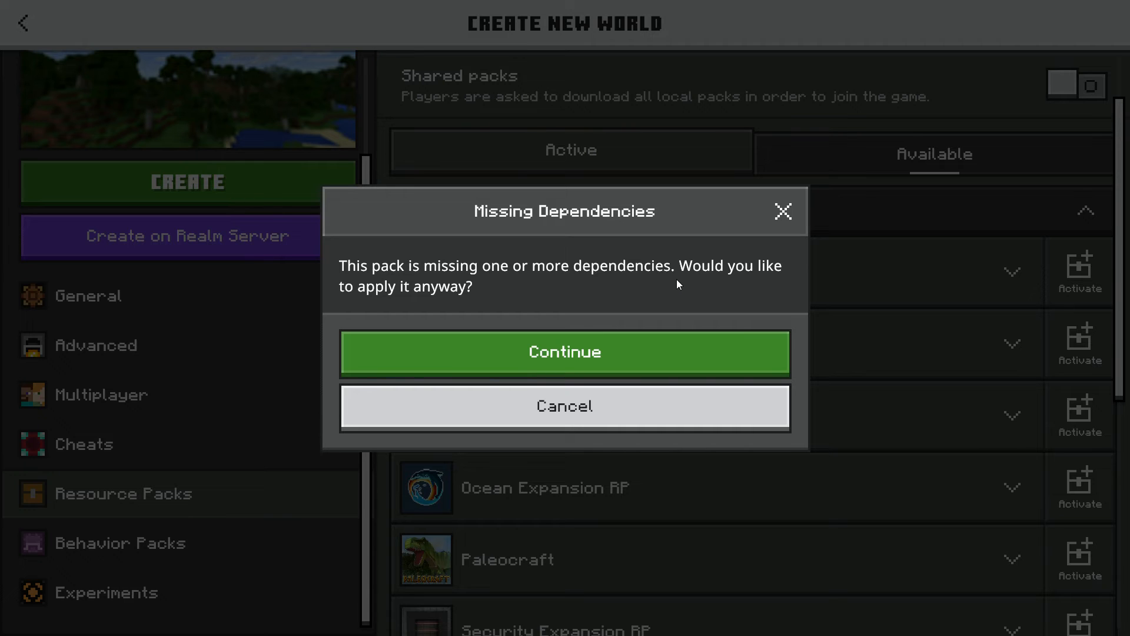
mouse_move(787, 320)
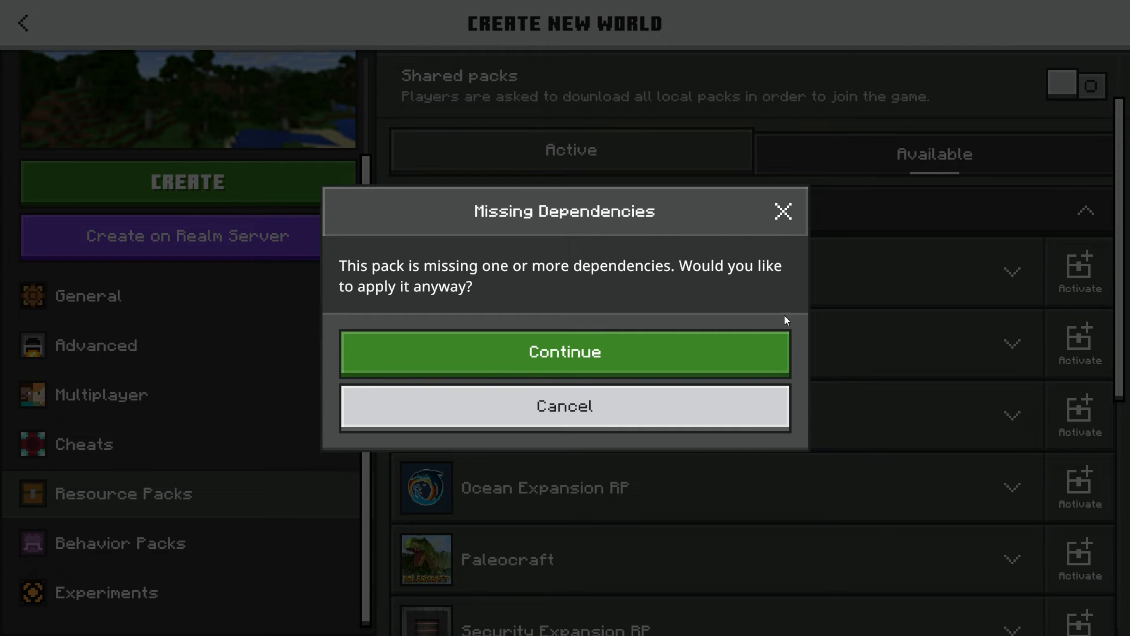
mouse_move(765, 364)
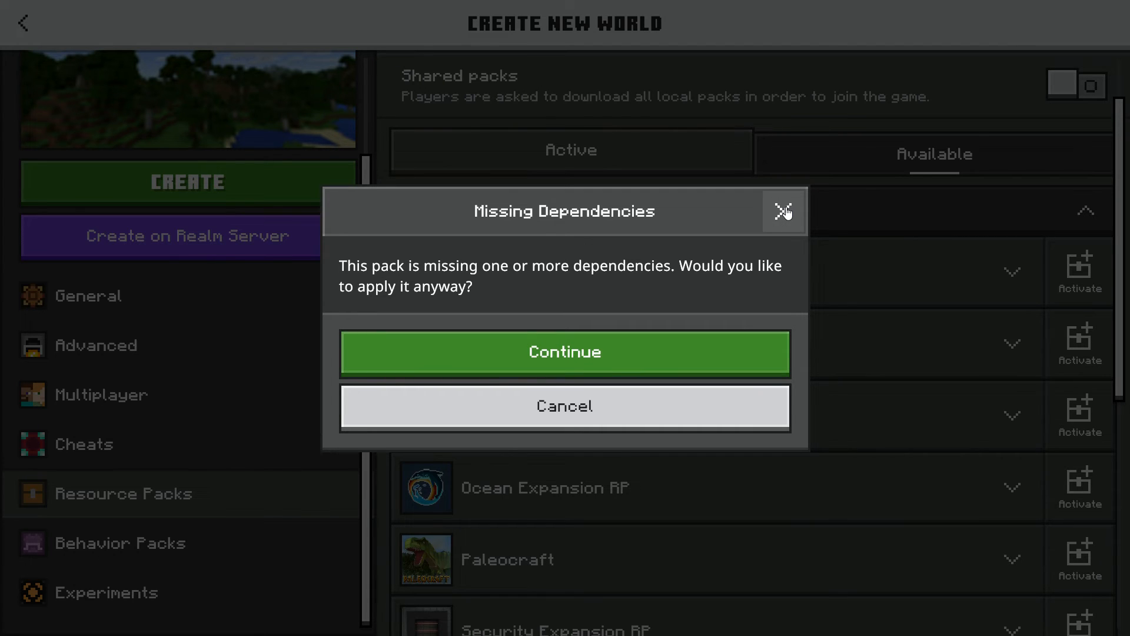
mouse_move(781, 252)
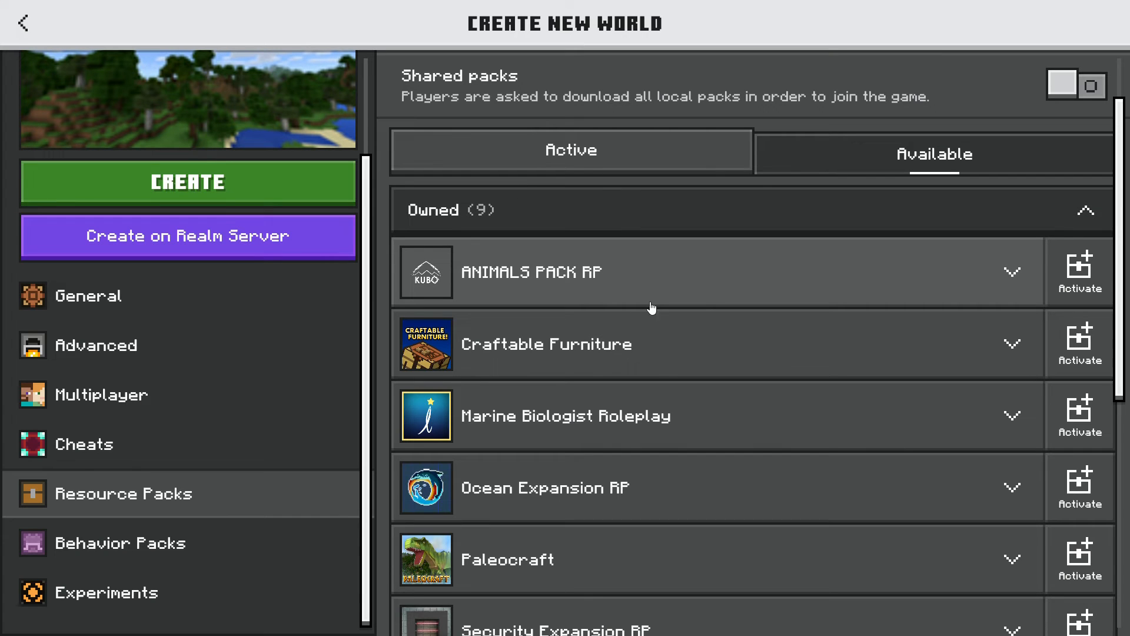
mouse_move(694, 288)
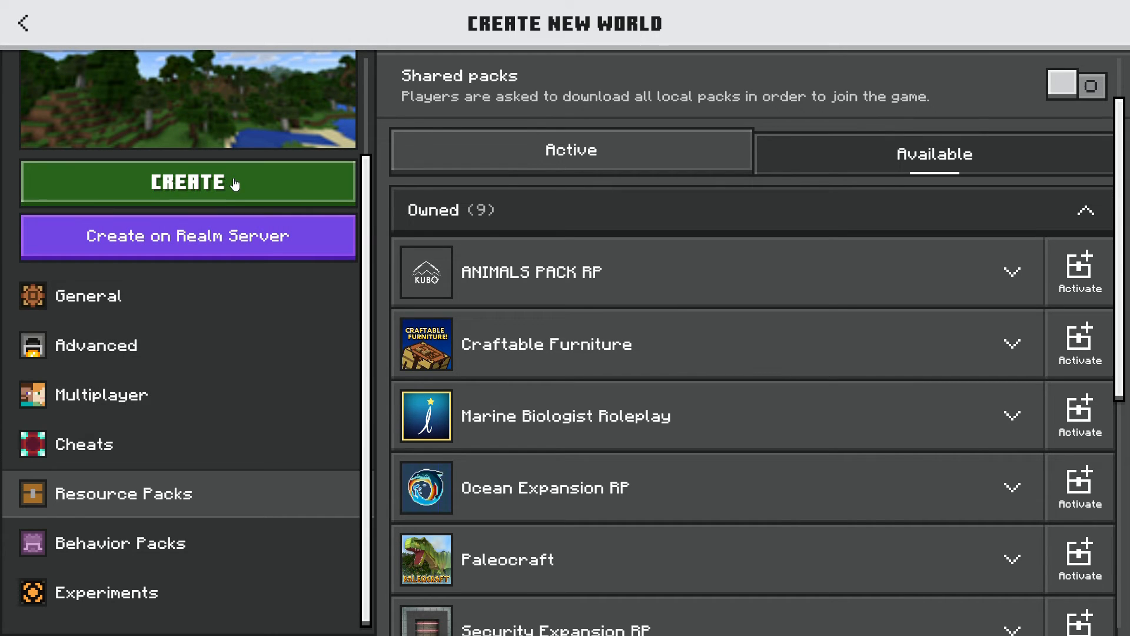
Review the world's game mode, flat-world options and cheat settings, then create and load it
left_click(88, 297)
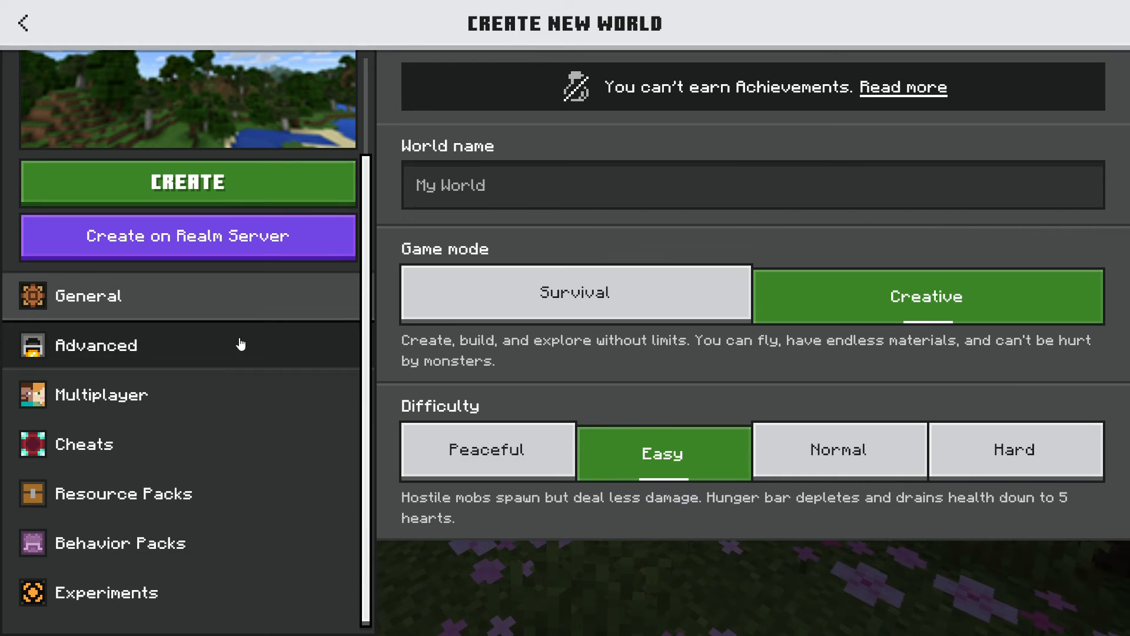
left_click(96, 345)
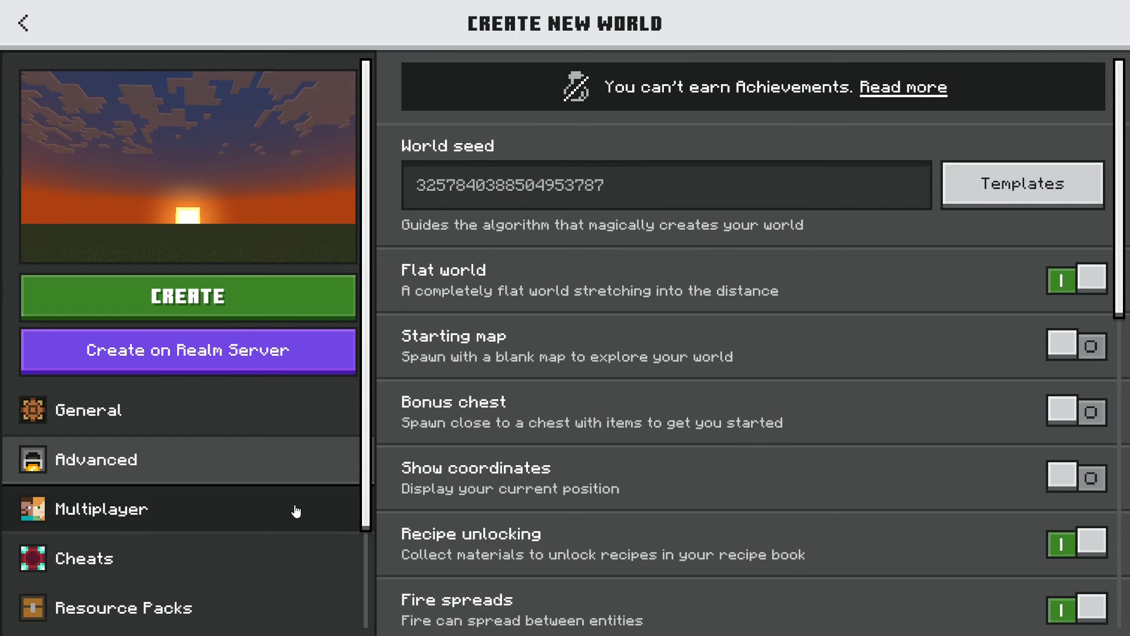
left_click(102, 509)
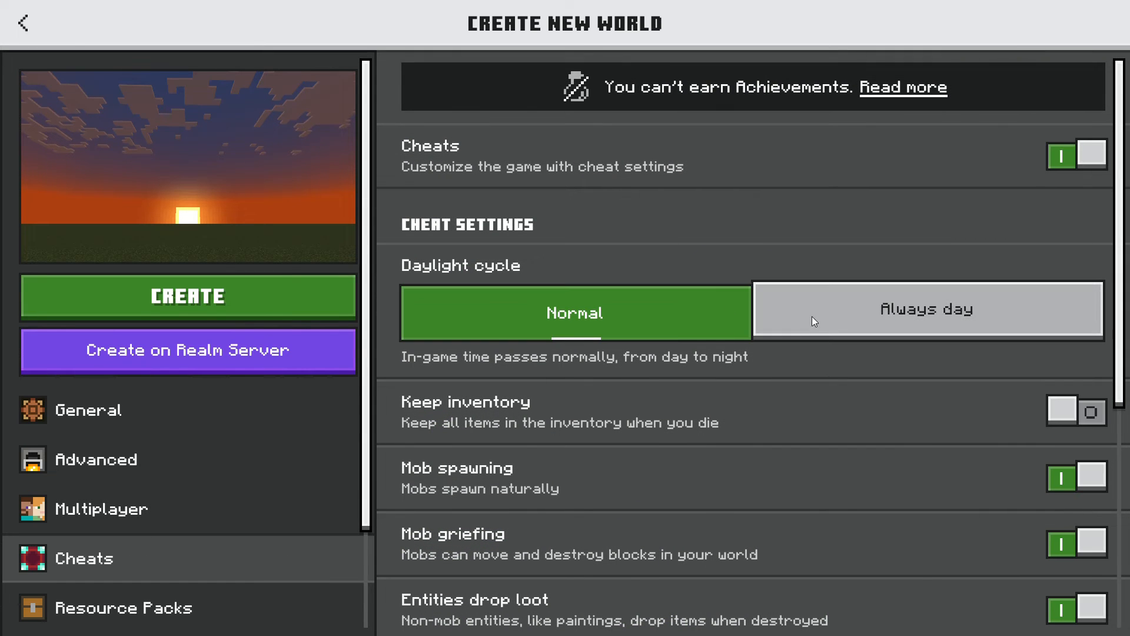
scroll("down", 3)
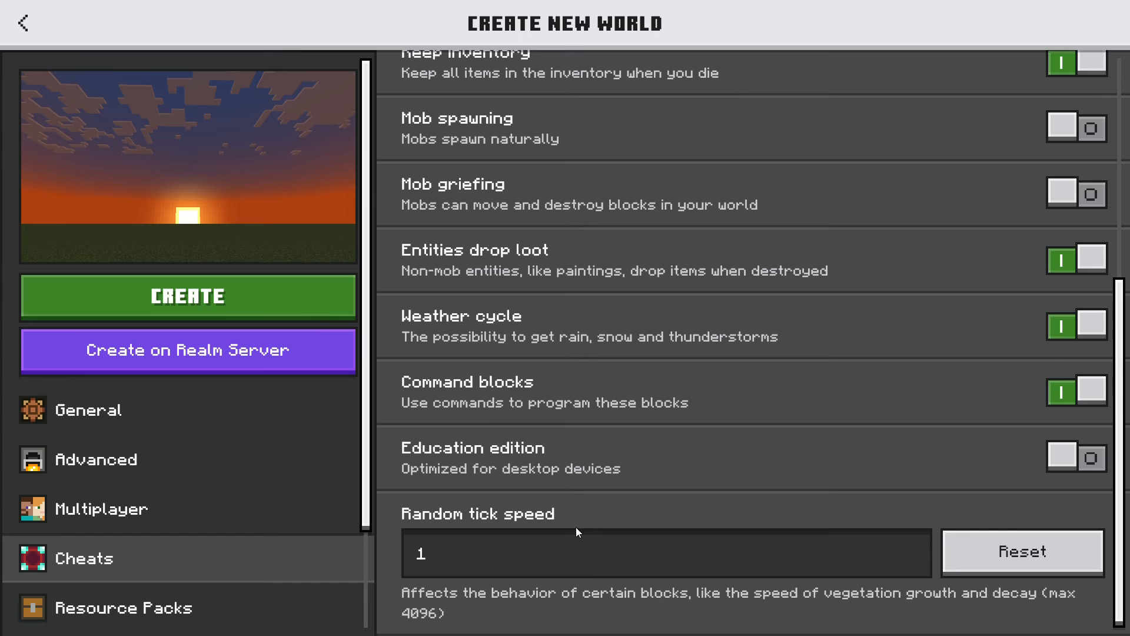
left_click(189, 296)
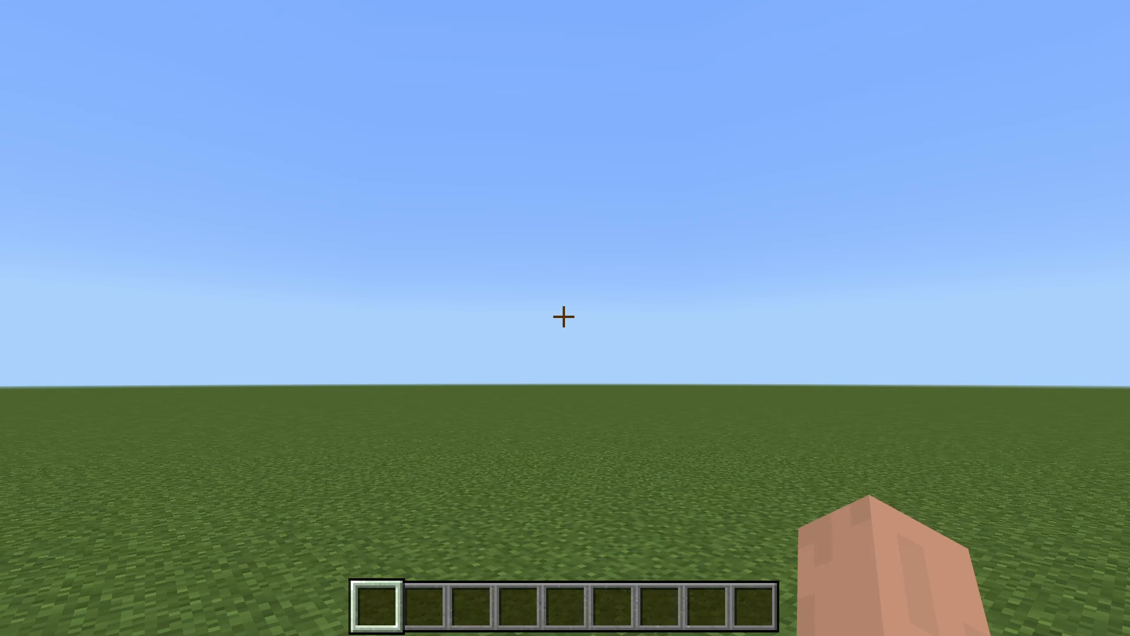
From the creative inventory's Nature category, put the Wildlife: Jungle spawn eggs in the hotbar
key("e")
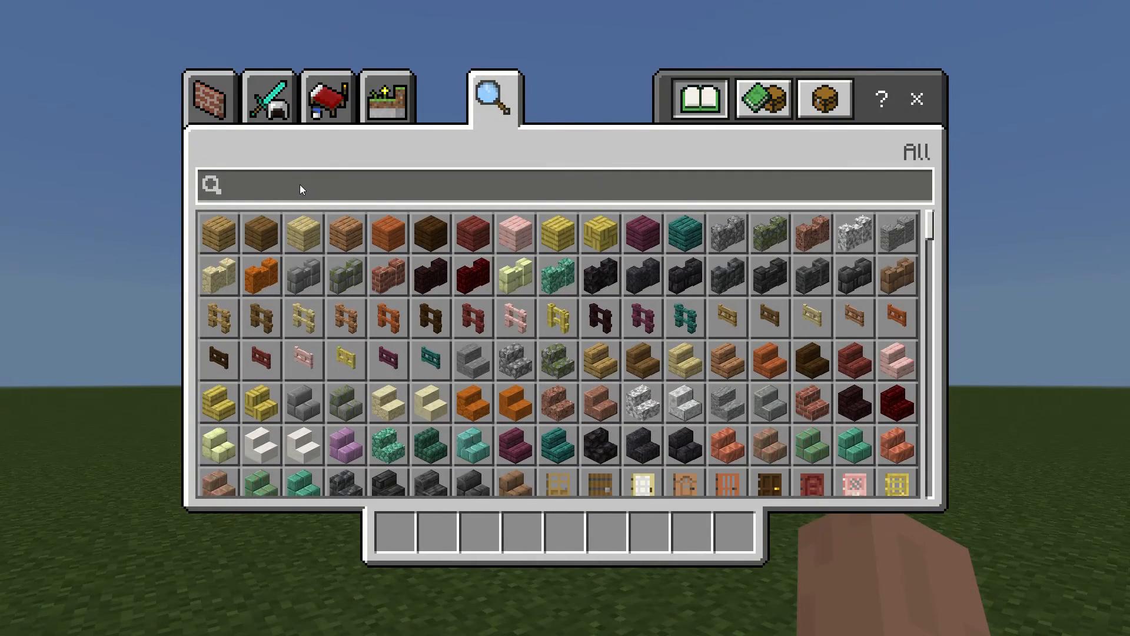
left_click(267, 103)
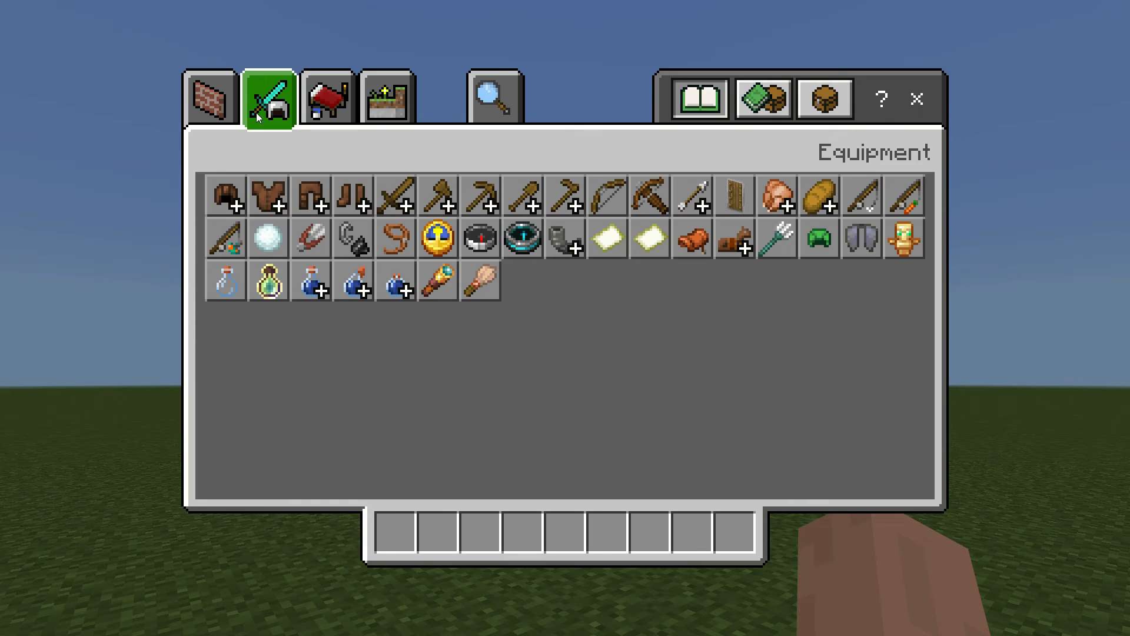
left_click(327, 97)
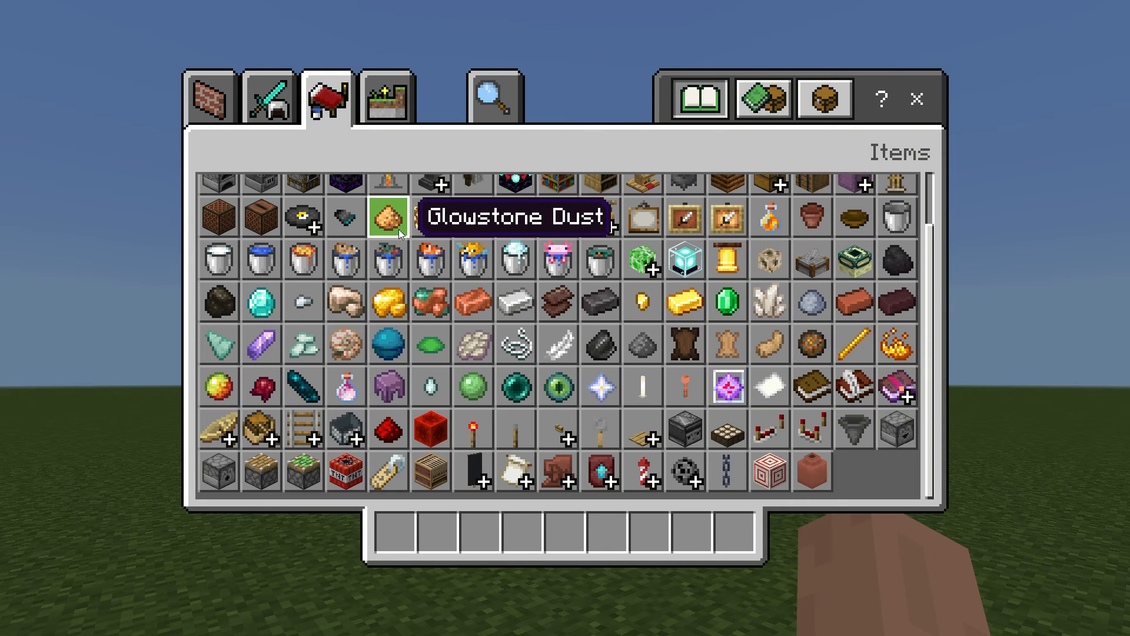
mouse_move(221, 437)
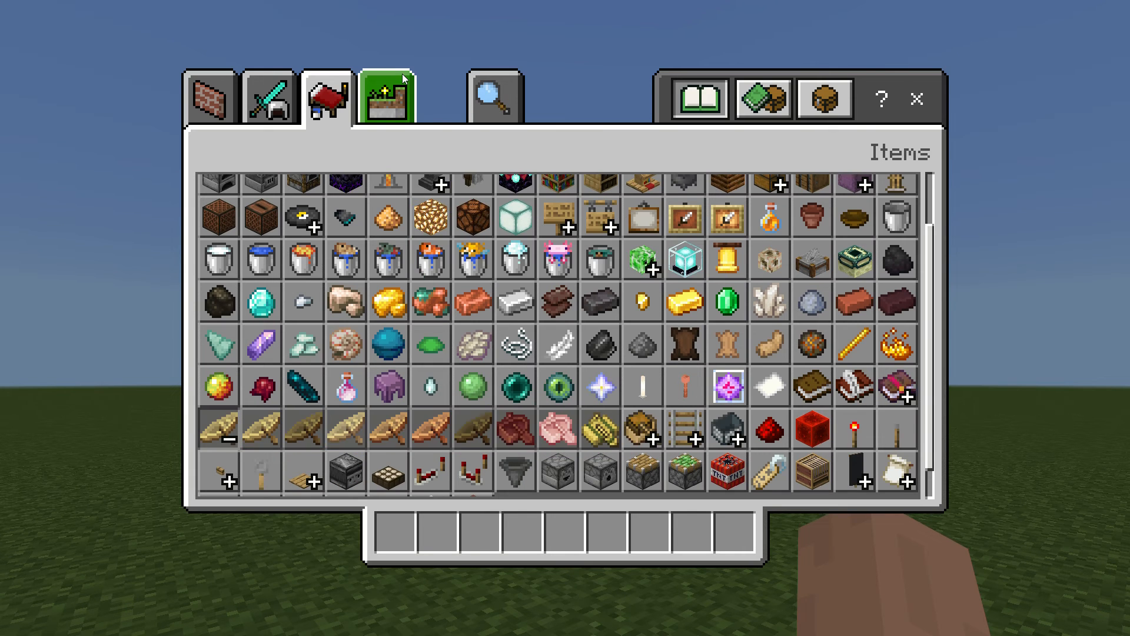
left_click(386, 97)
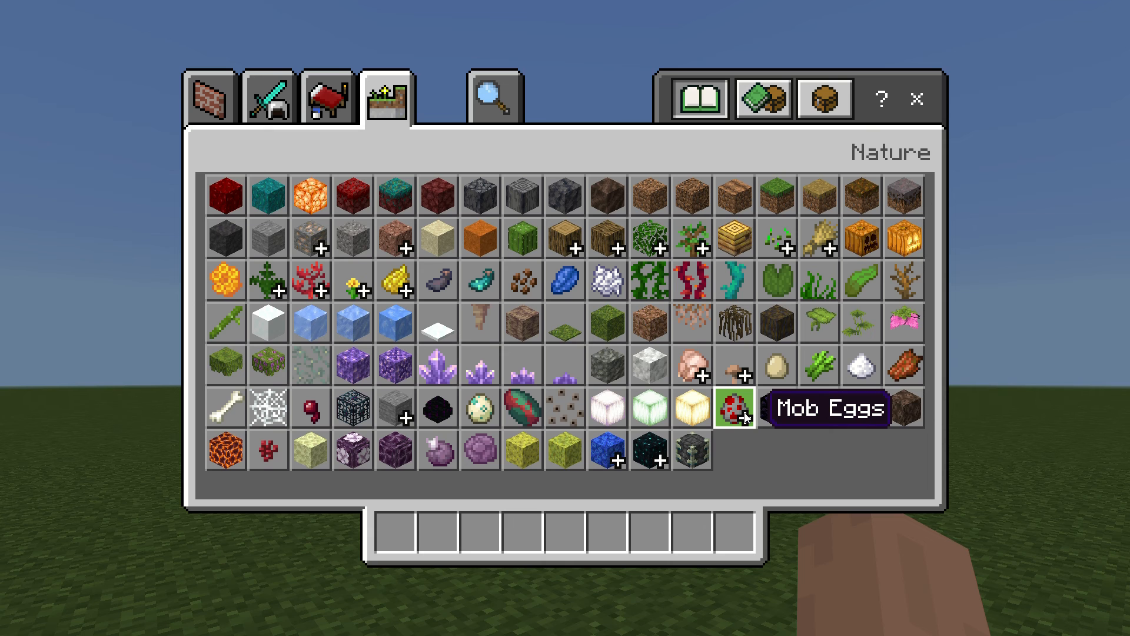
scroll("down", 3)
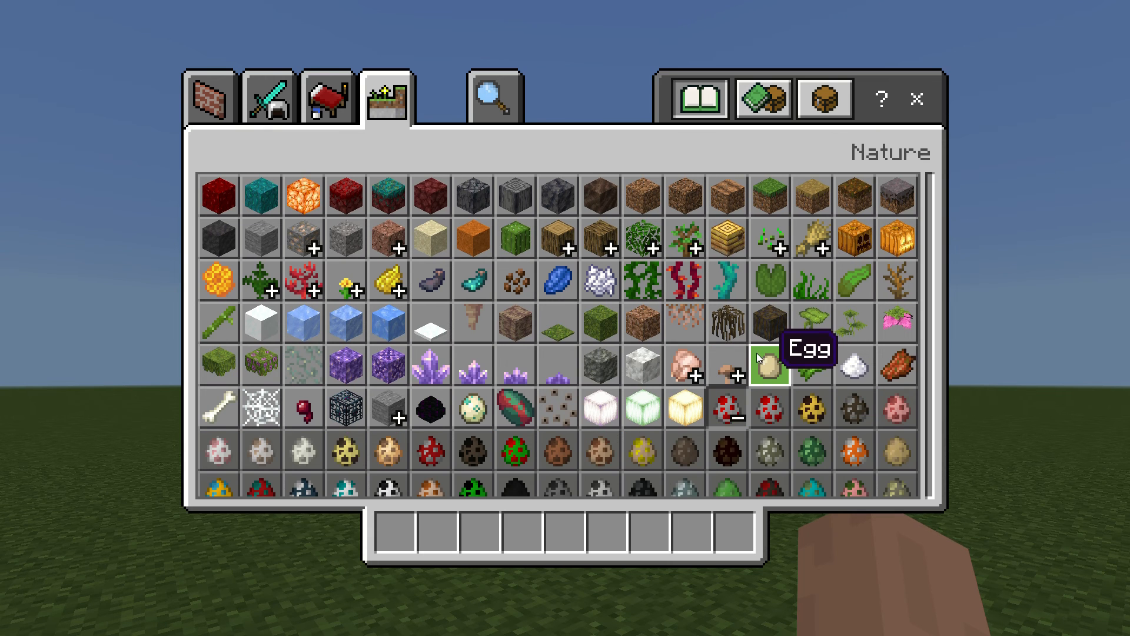
scroll("down", 3)
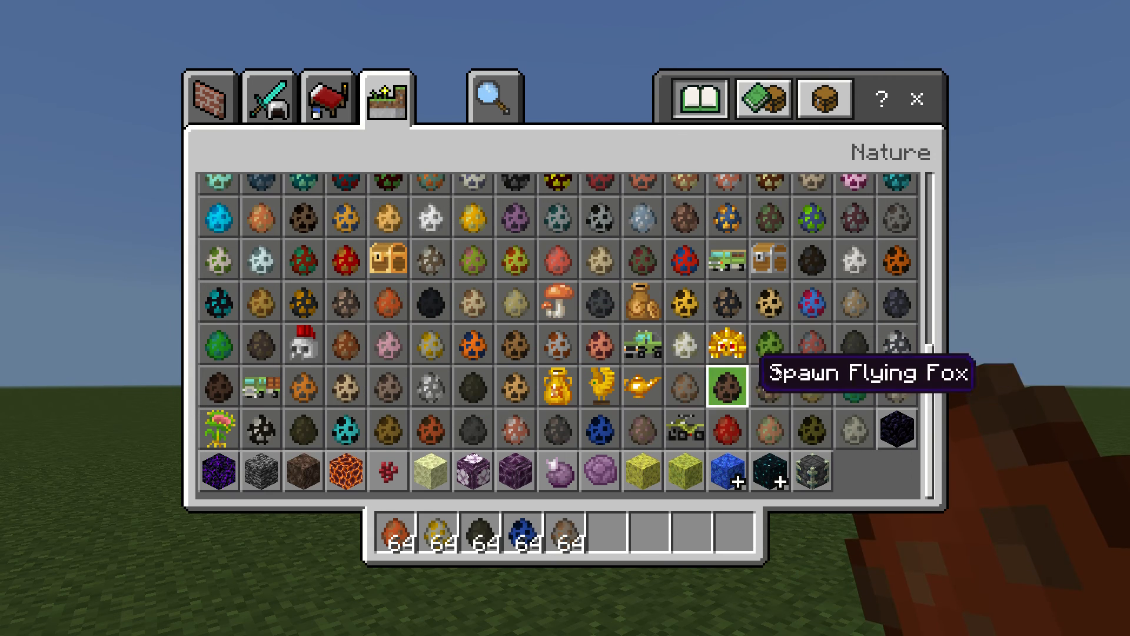
key("Escape")
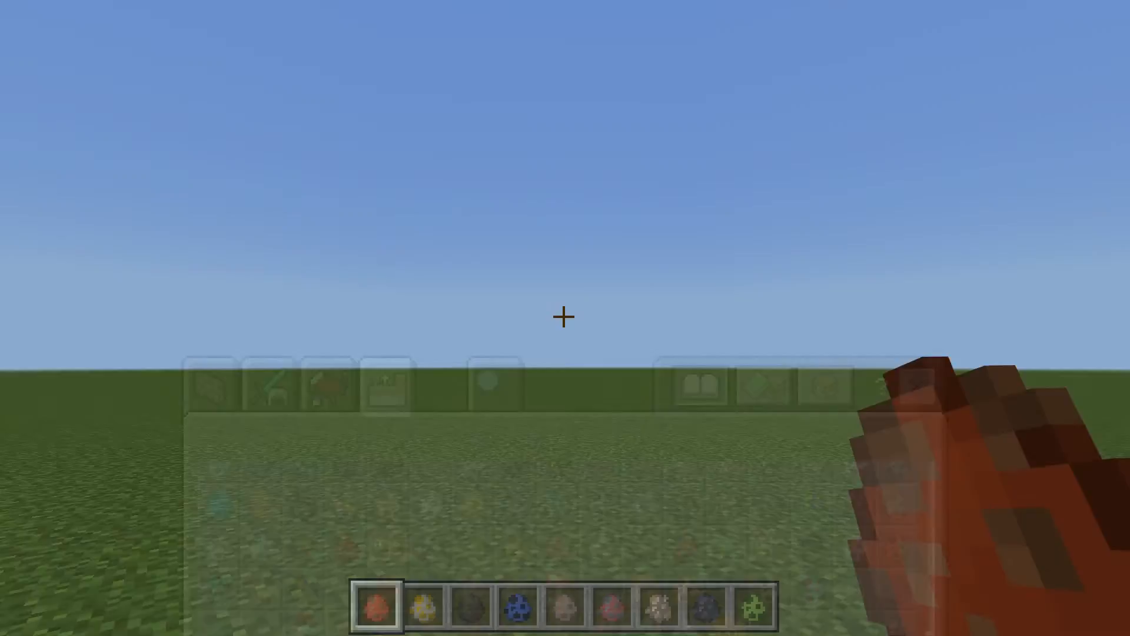